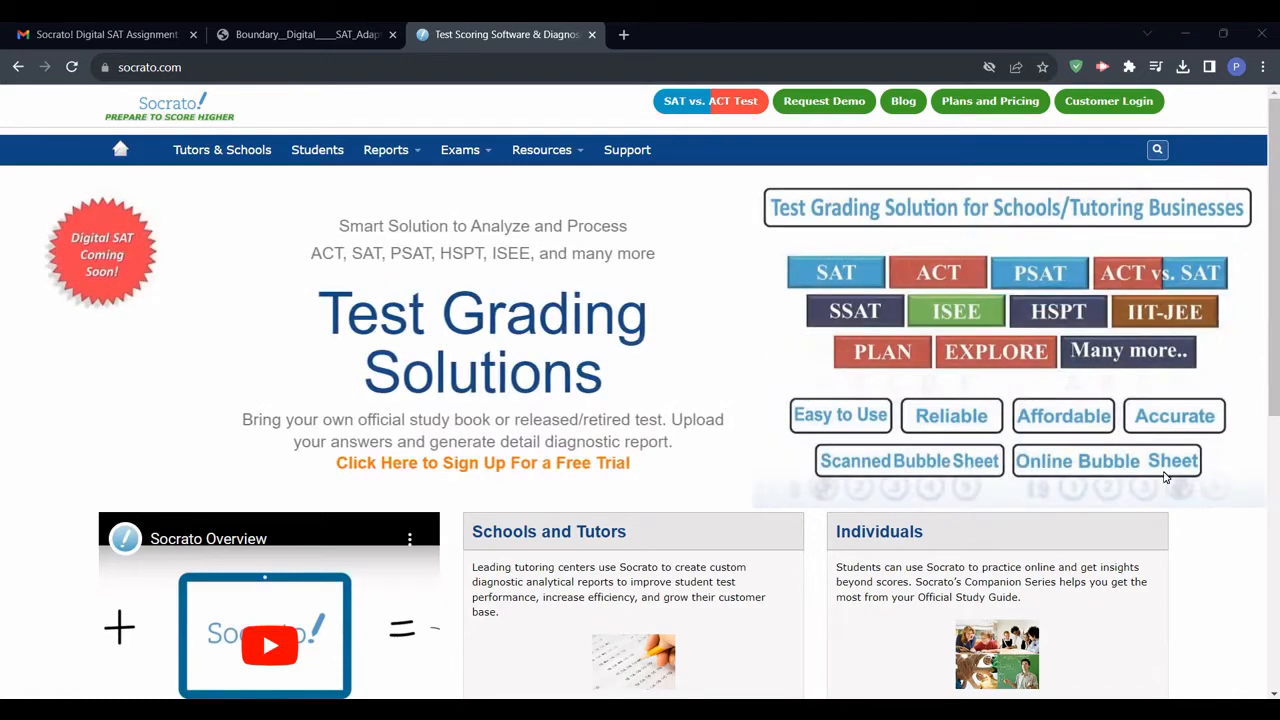
Sign in to the Socrato tutor account via Customer Login, passing the car-image reCAPTCHA.
click(1108, 100)
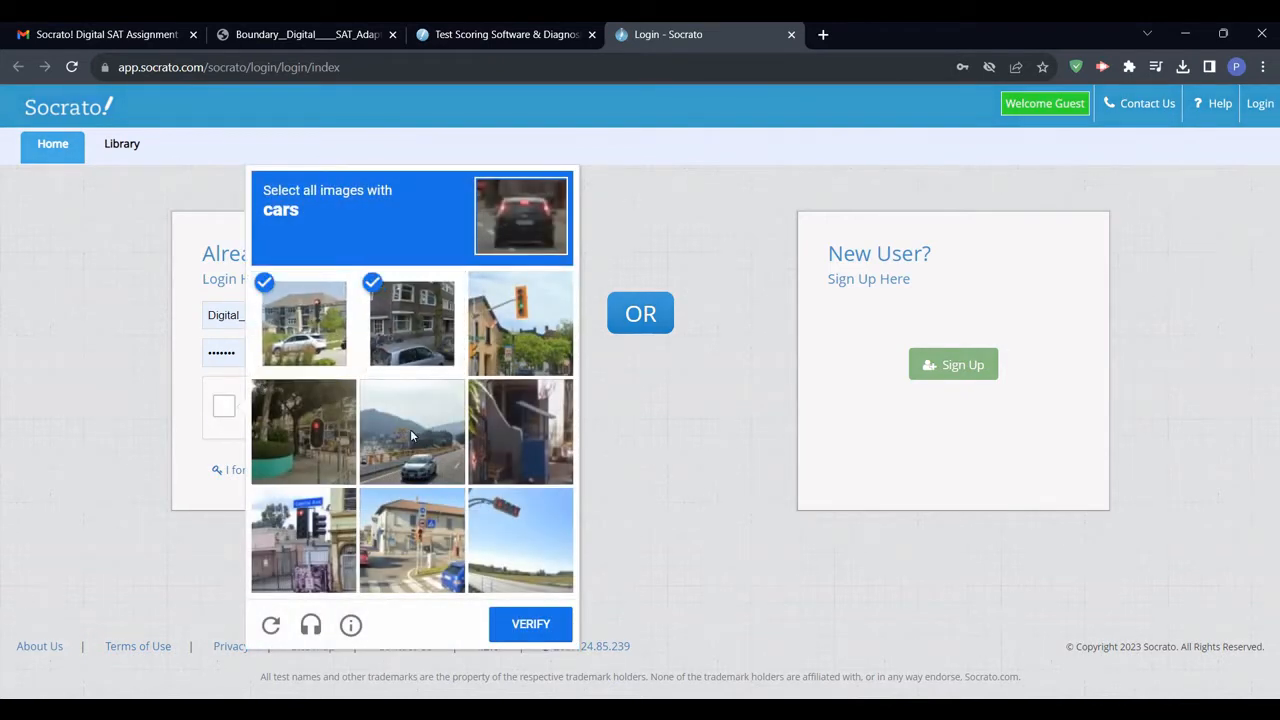
click(411, 430)
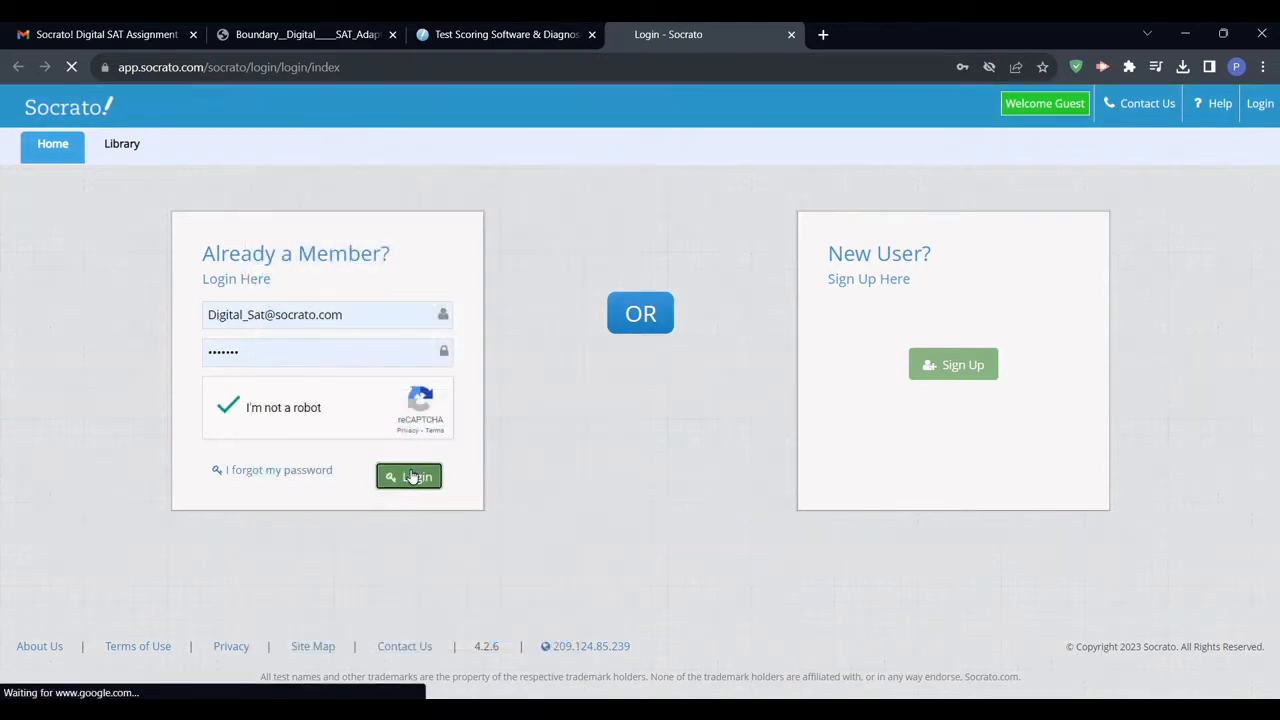
click(408, 476)
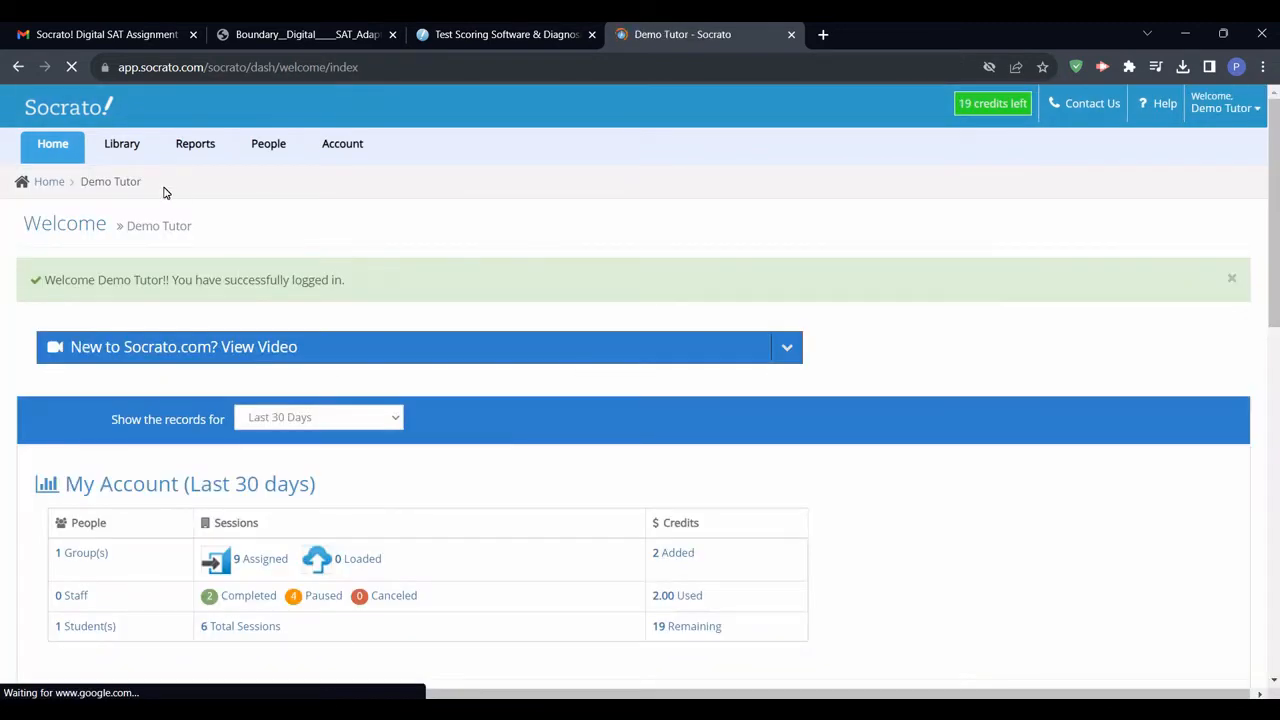
Choose SAT Adaptive Practice Test-1 from the Digital SAT library and process it for Testing Center.
click(121, 143)
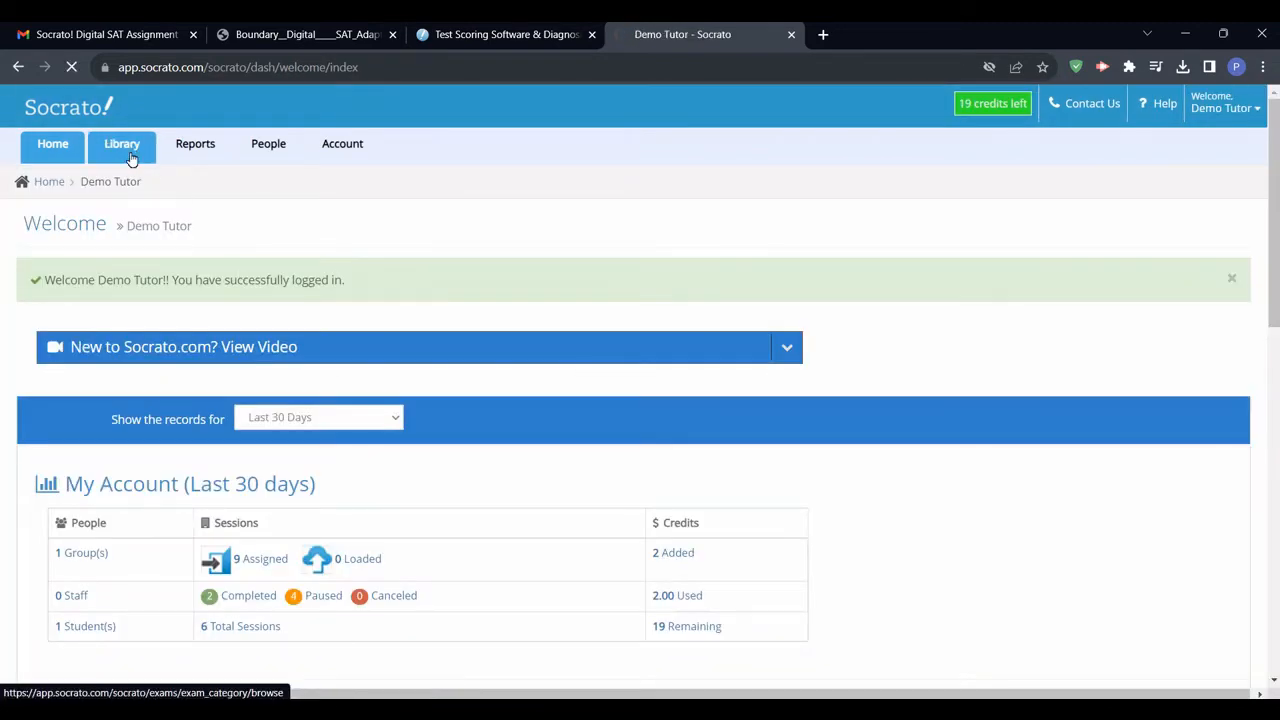
click(121, 147)
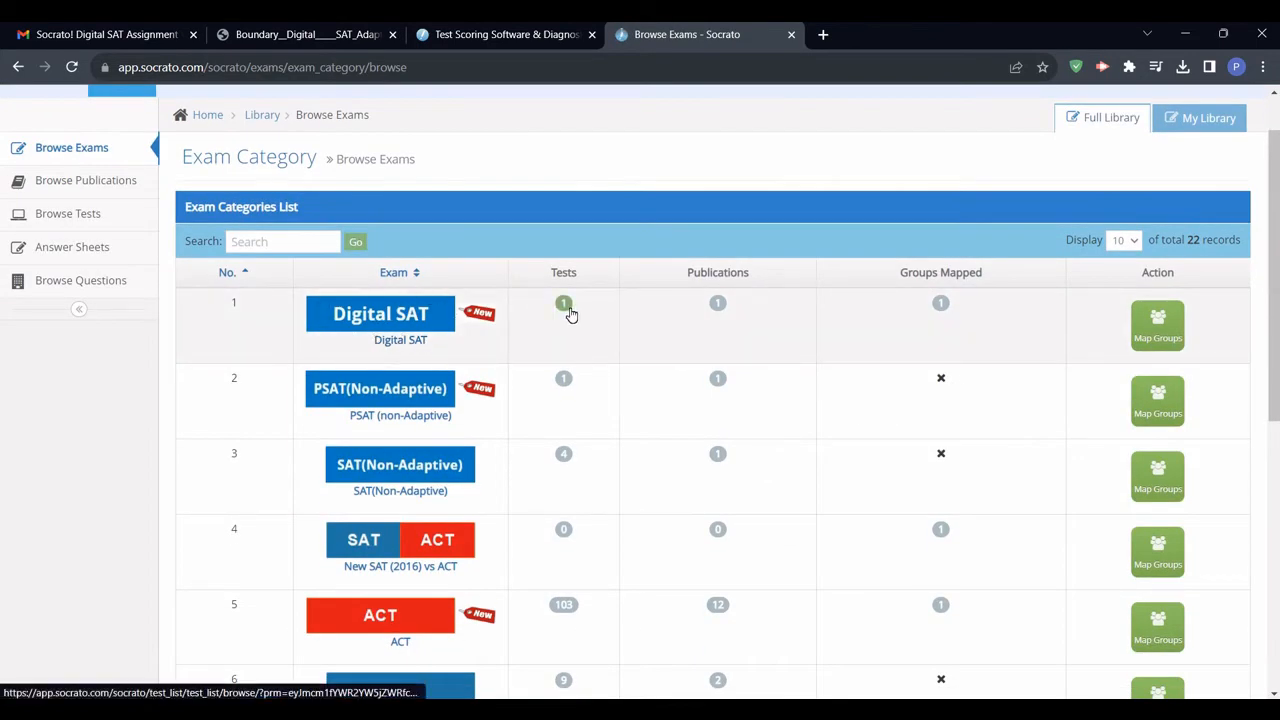
click(563, 303)
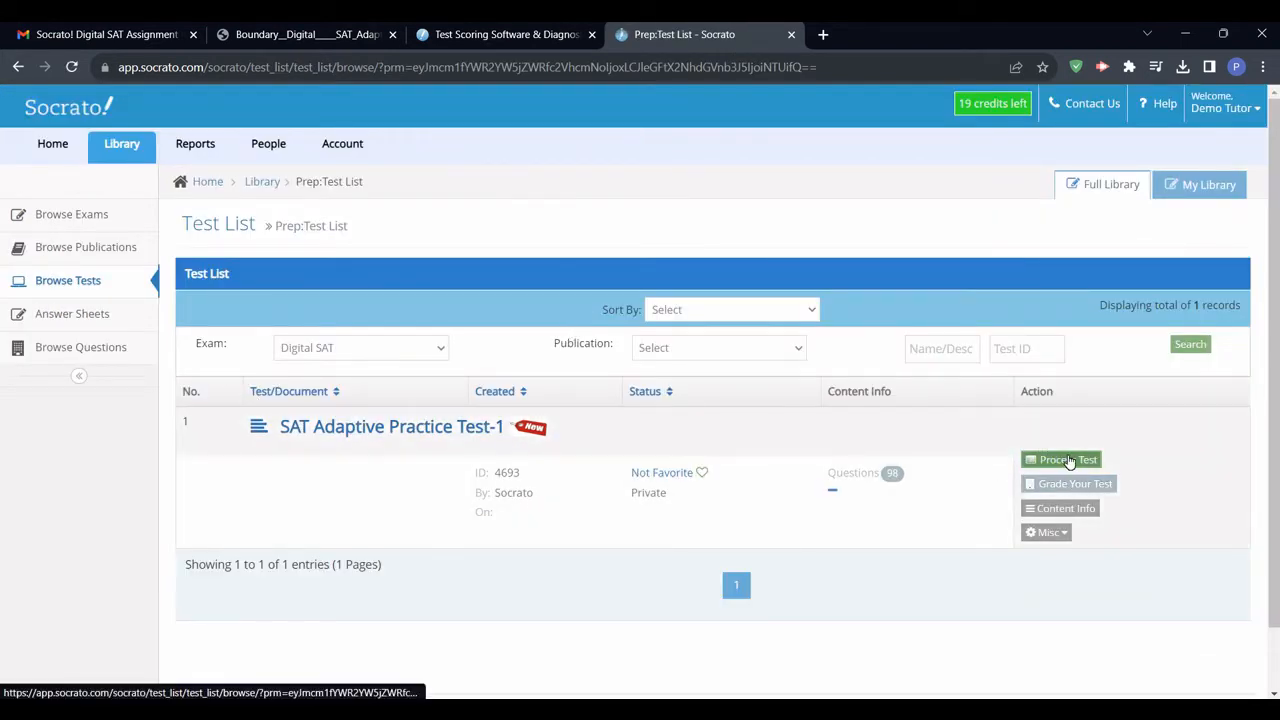
click(1068, 459)
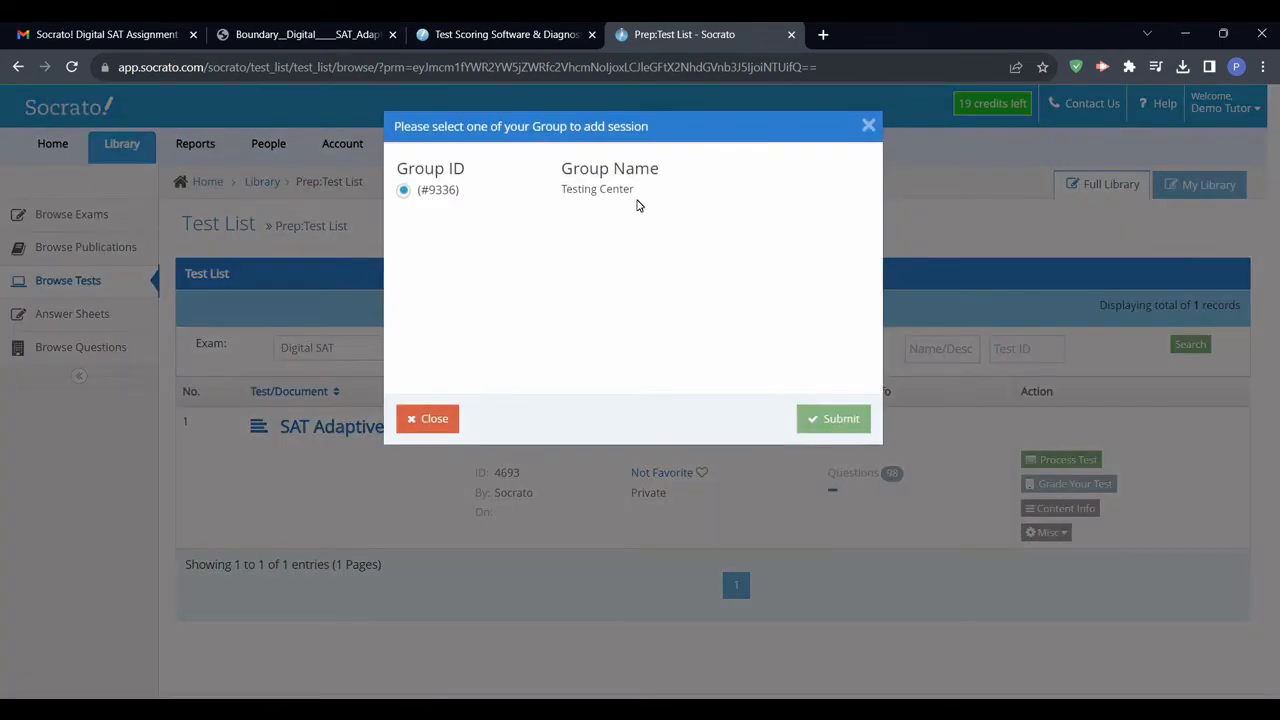
mouse_move(819, 410)
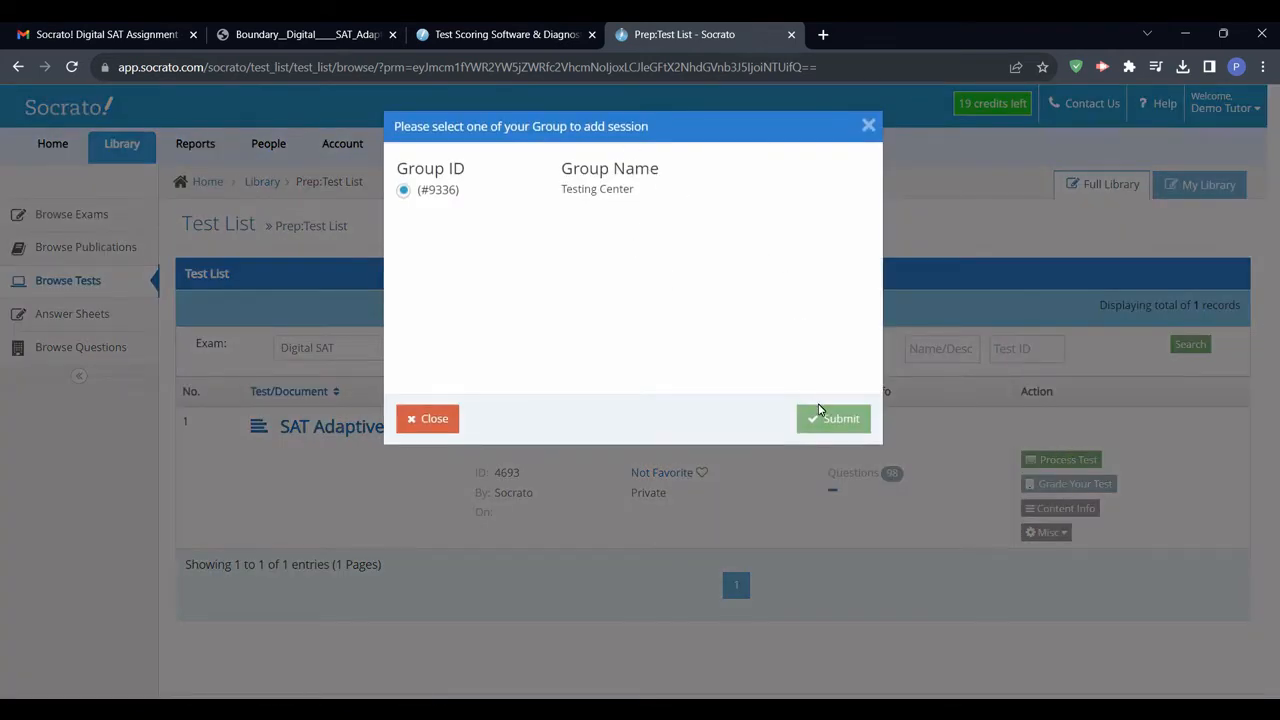
click(833, 418)
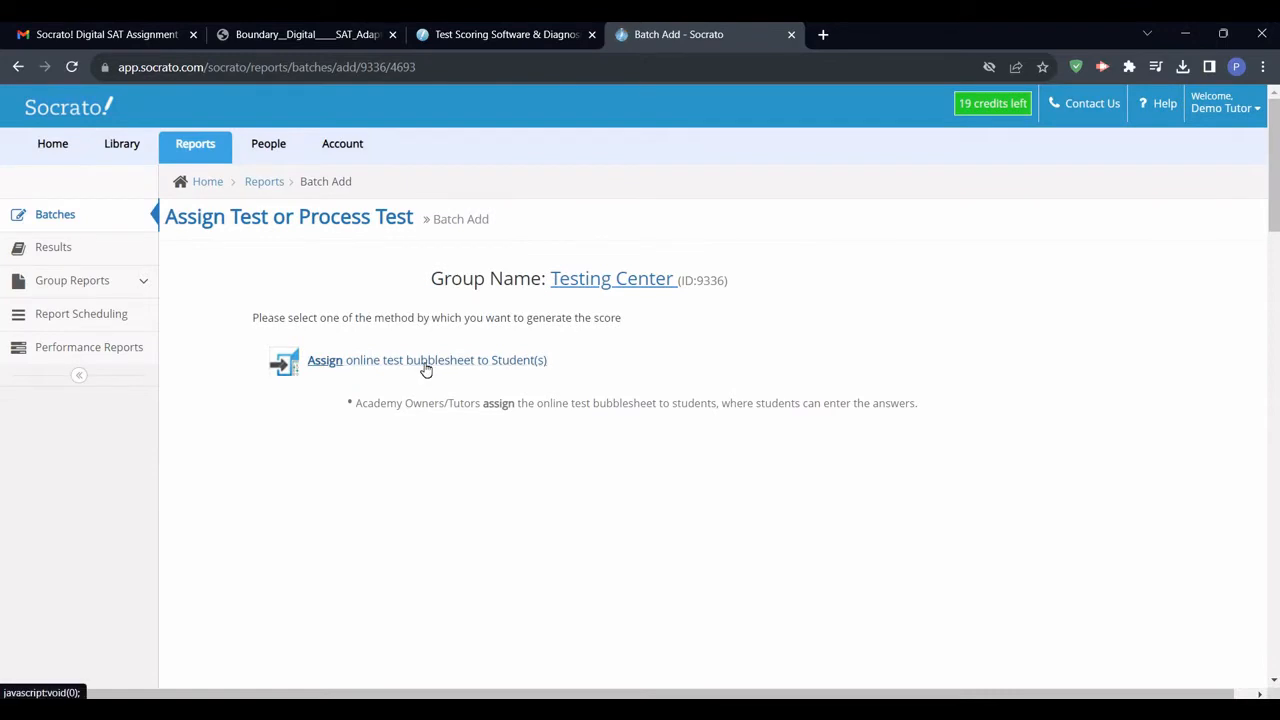
Assign the online bubblesheet test to Demo Student as an assignment named 'Demo Test'.
click(324, 360)
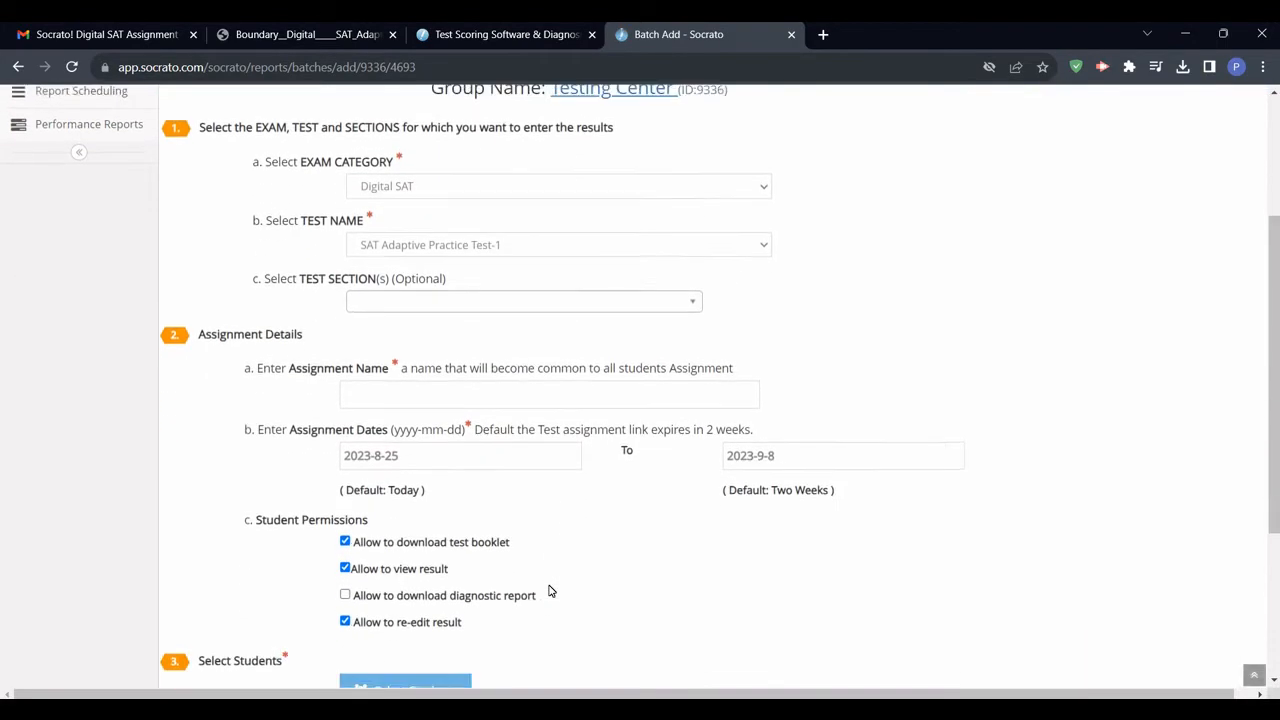
text(Demo Test)
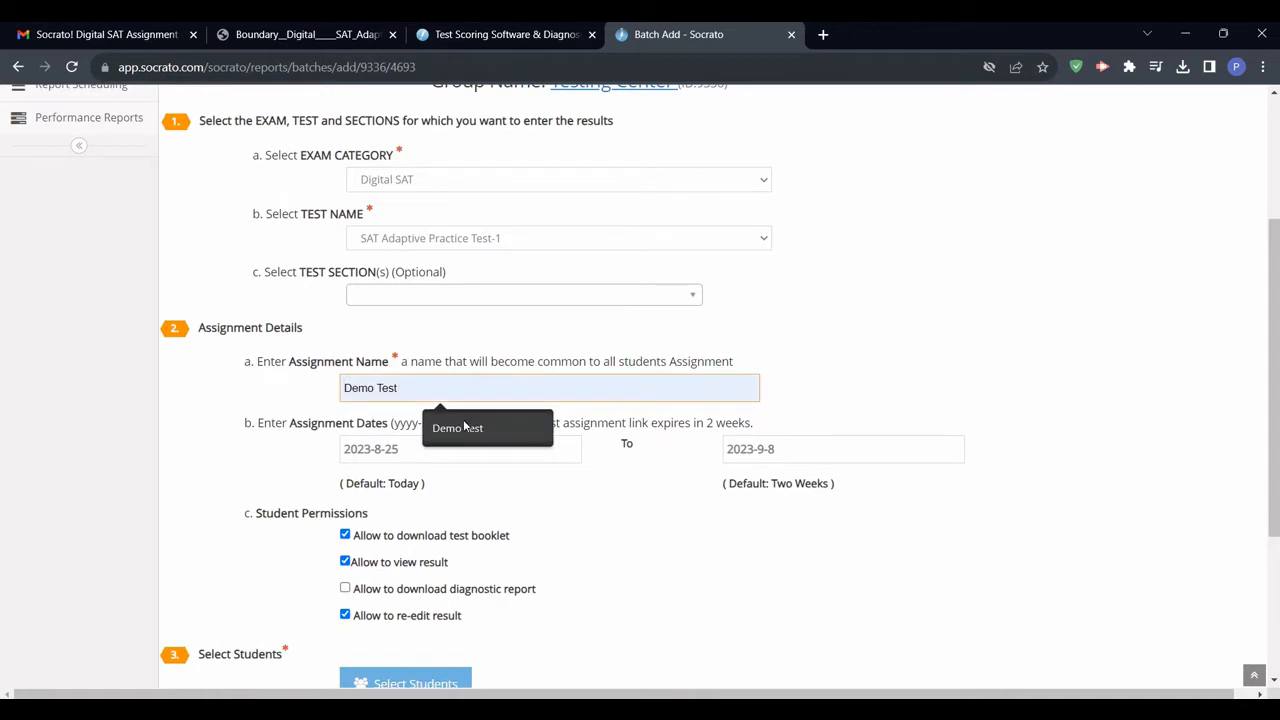
scroll(down, 3)
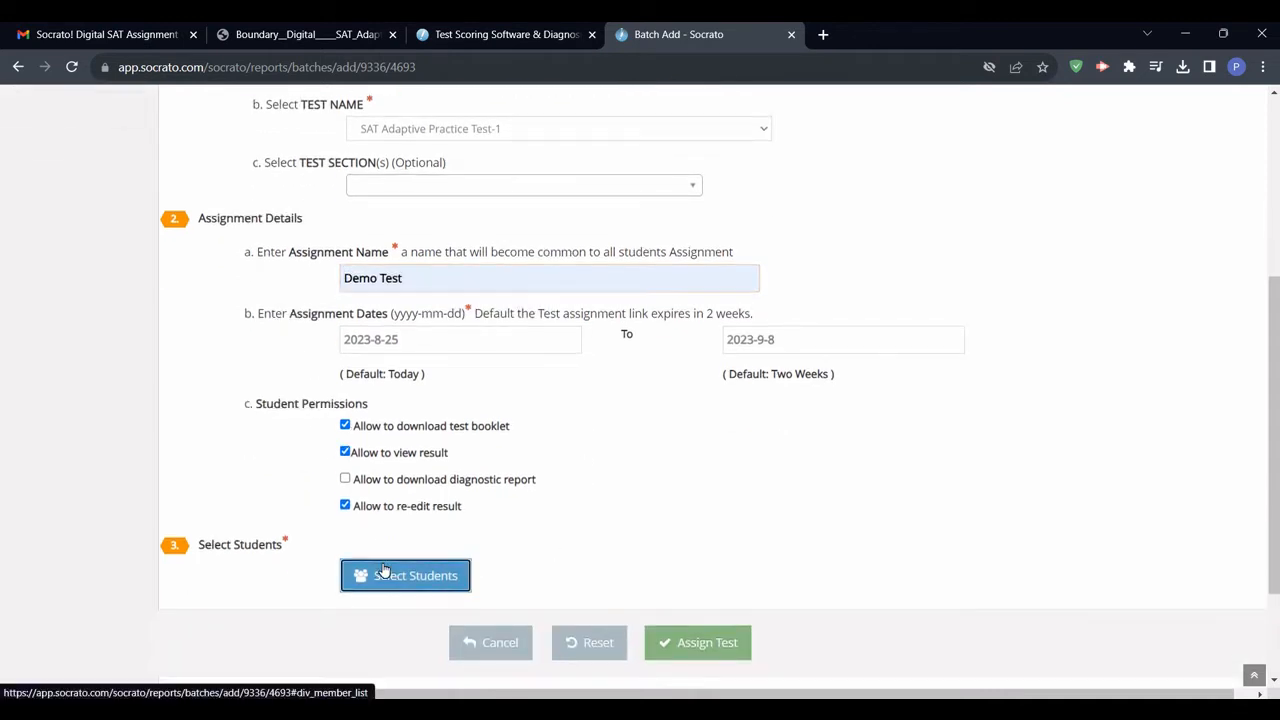
click(405, 575)
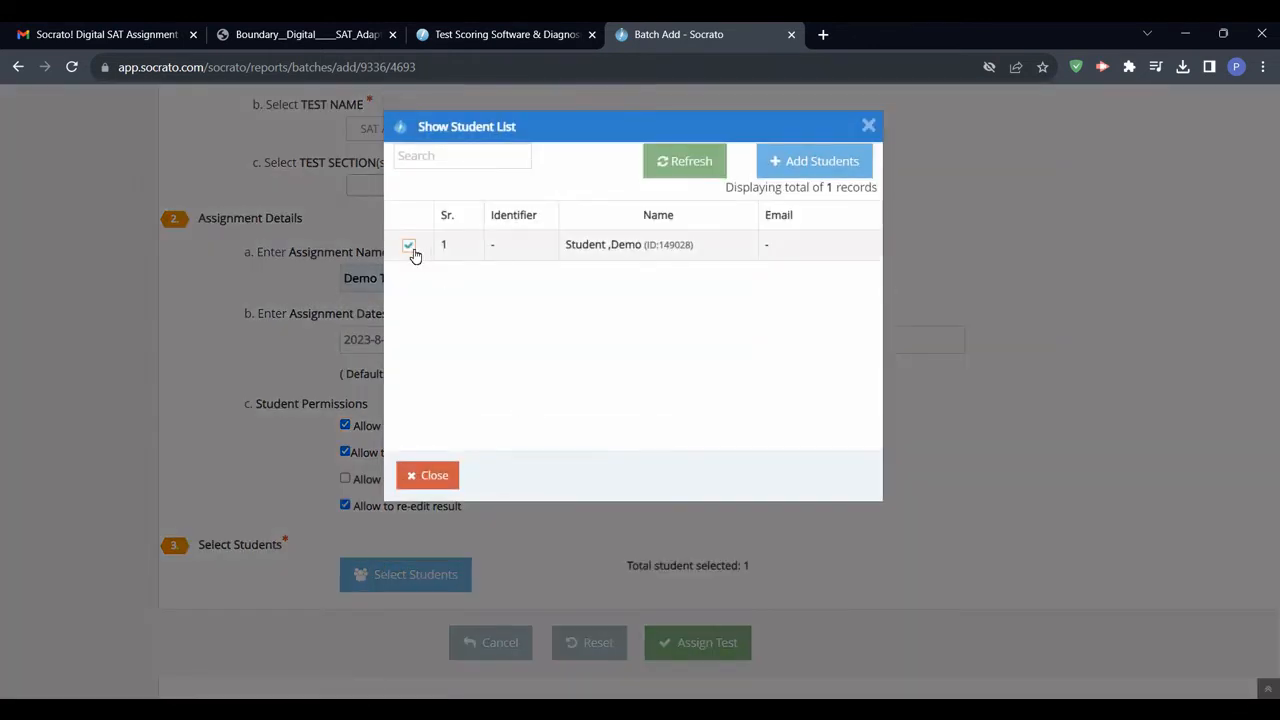
click(427, 475)
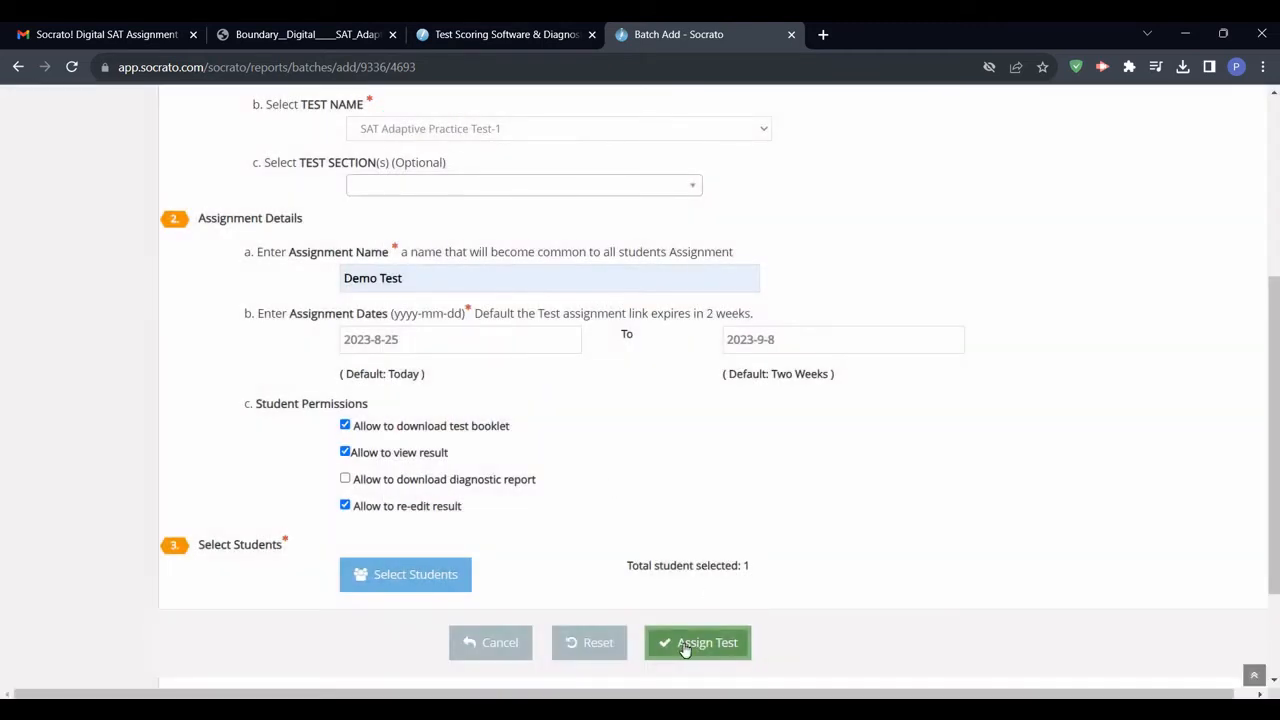
click(697, 642)
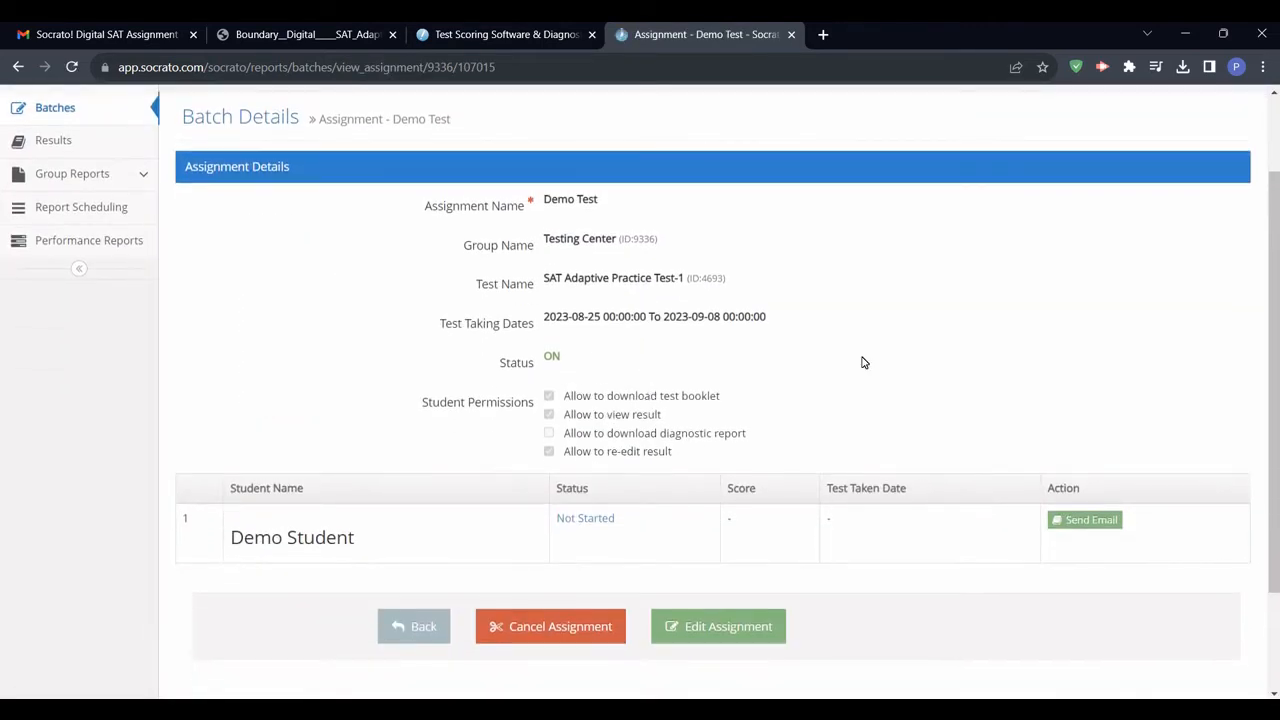
mouse_move(1174, 408)
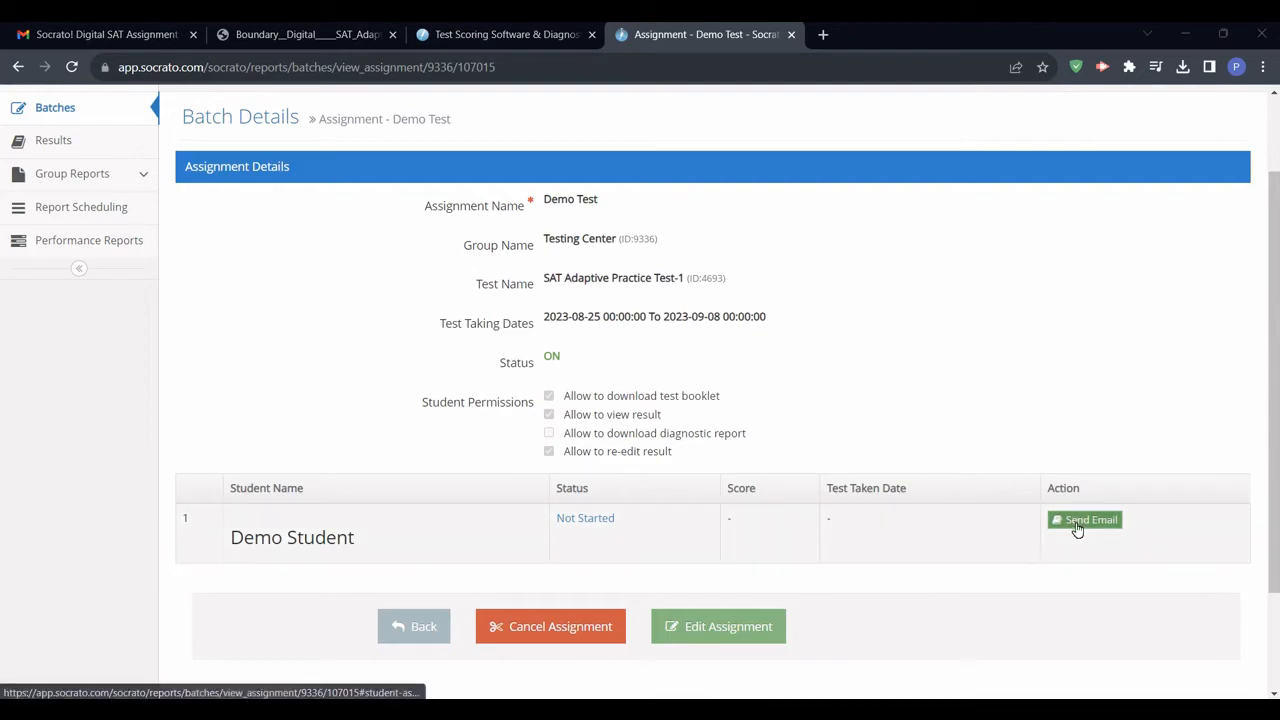
Email the Demo Test link and instructions to Demo Student and acknowledge the sent alert.
click(1084, 519)
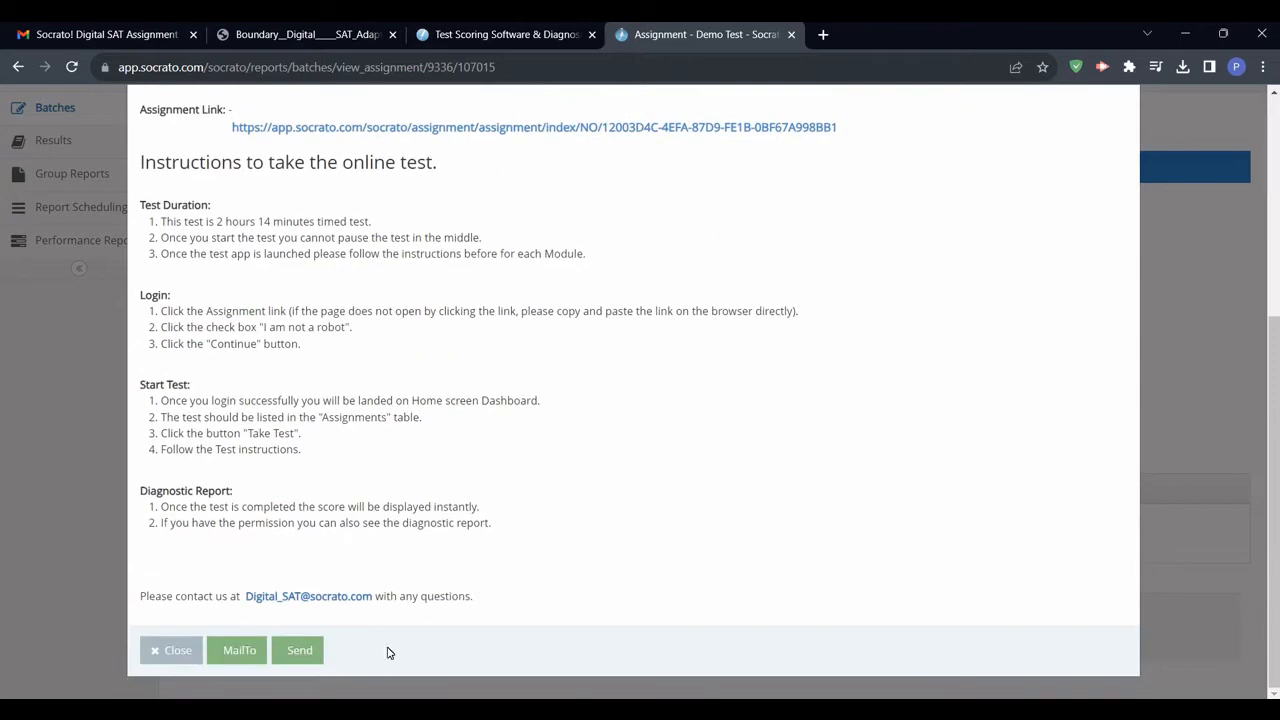
click(299, 650)
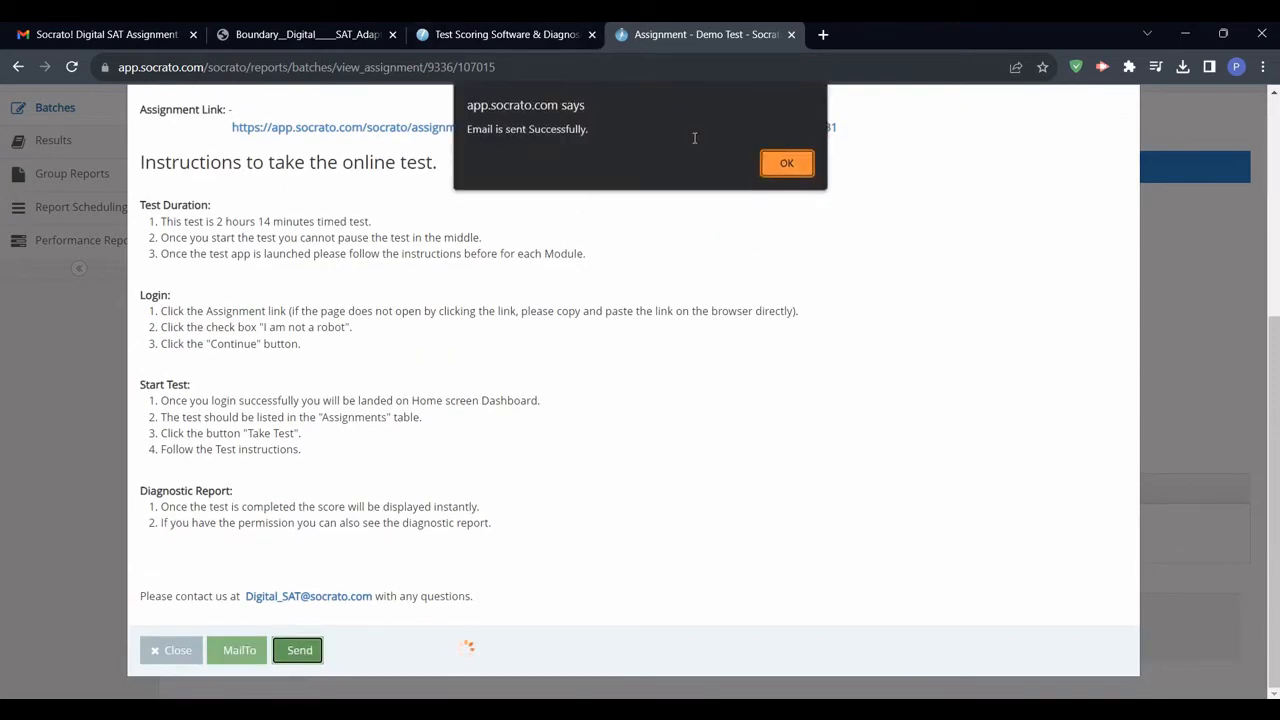
click(100, 34)
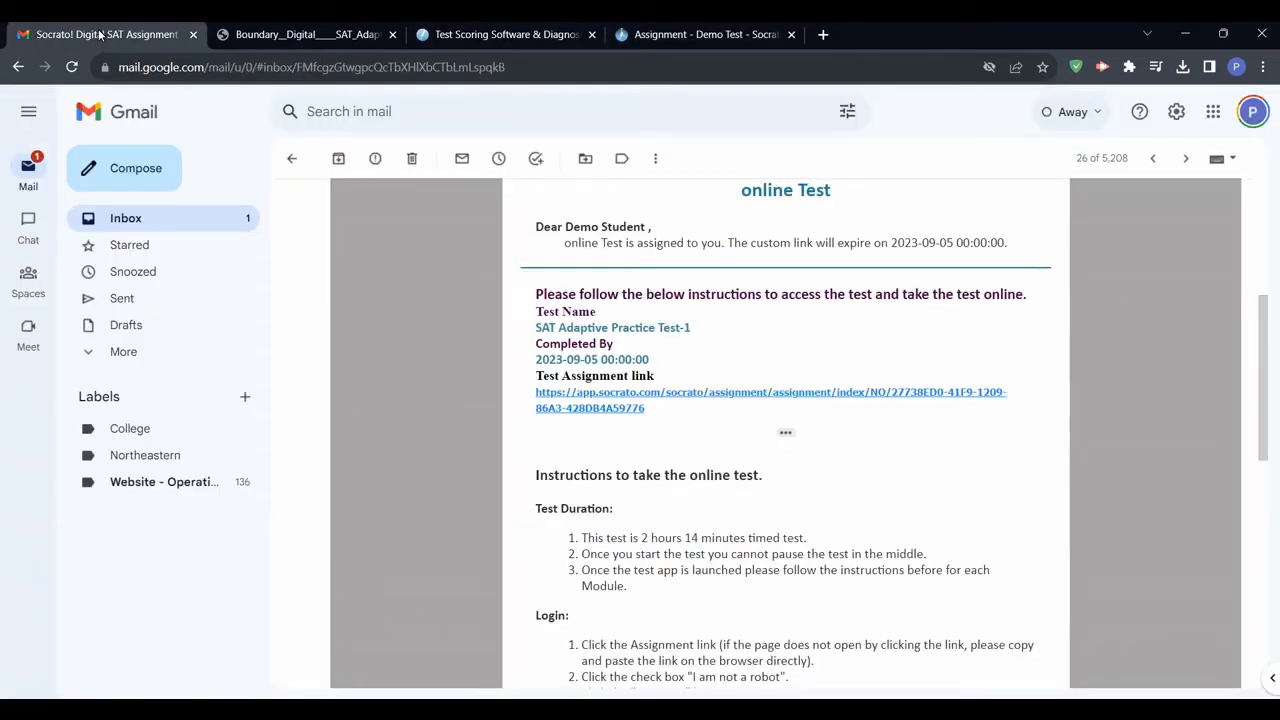
Scroll down the Socrato assignment email in Gmail to the Test Assignment link.
scroll(down, 3)
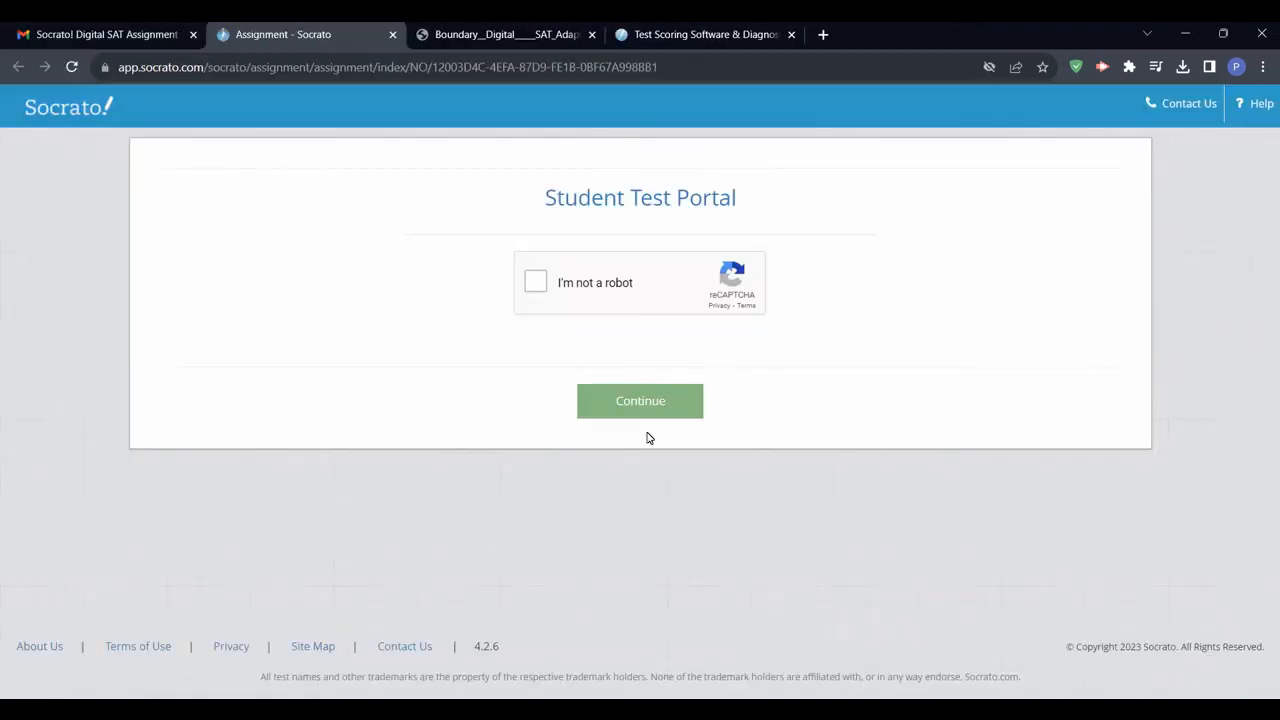
Pass the robot check, take Demo Test, and scroll the instructions to Start Test.
click(535, 282)
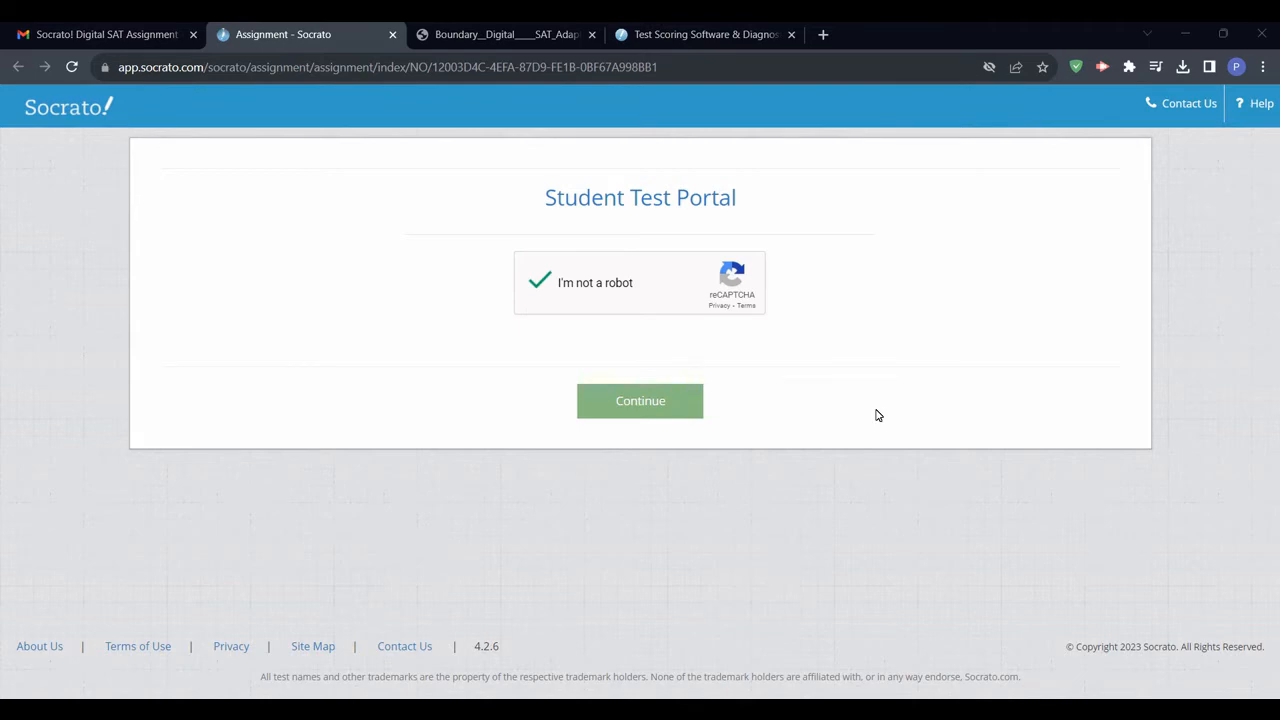
click(640, 400)
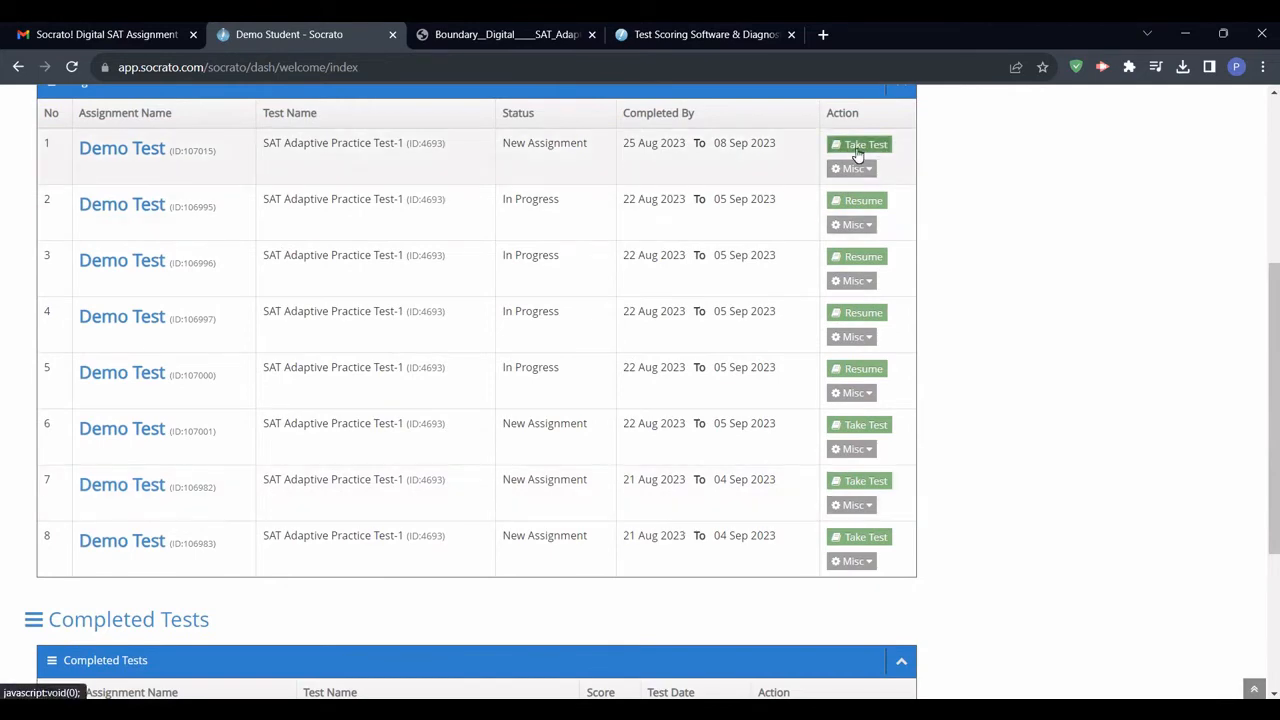
click(858, 144)
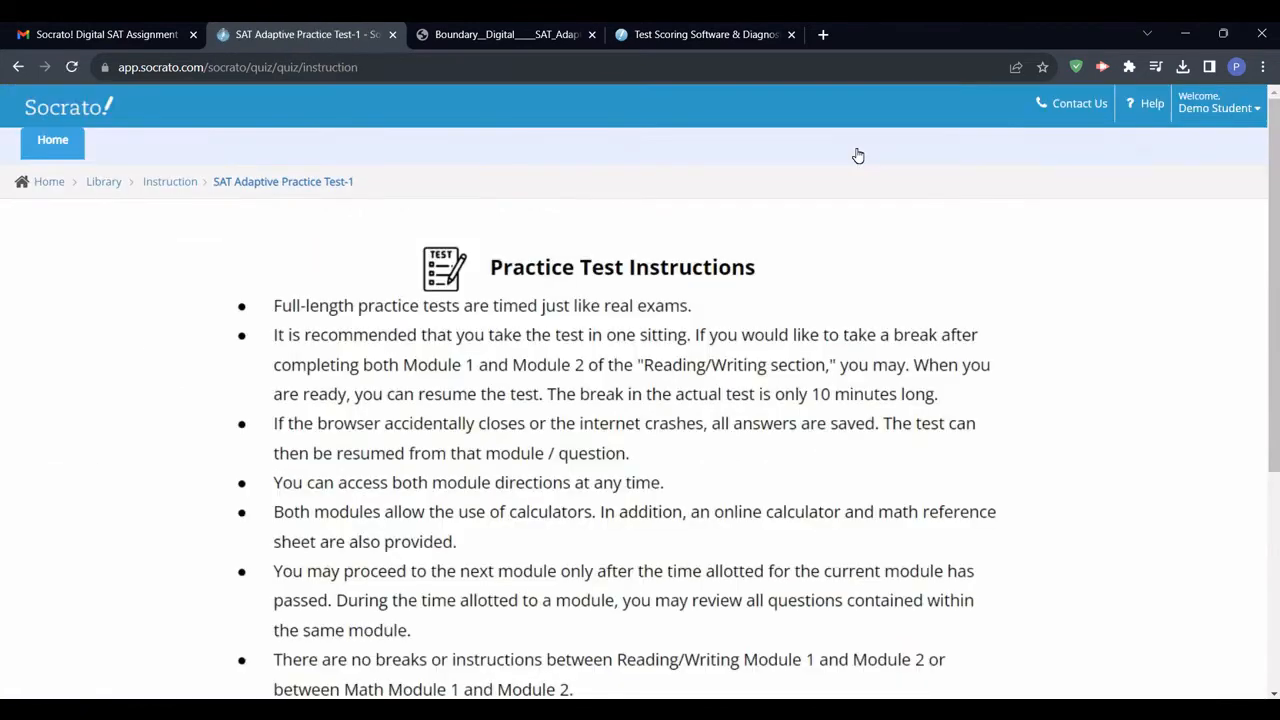
scroll(down, 3)
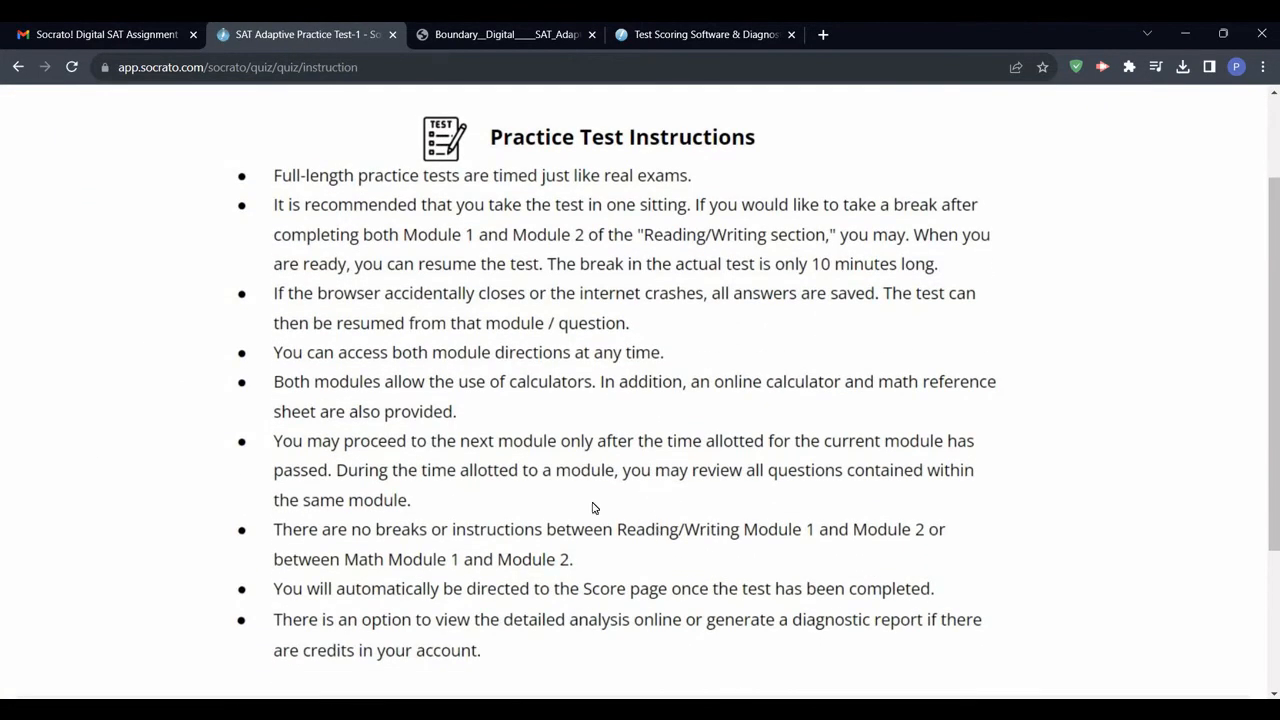
scroll(down, 3)
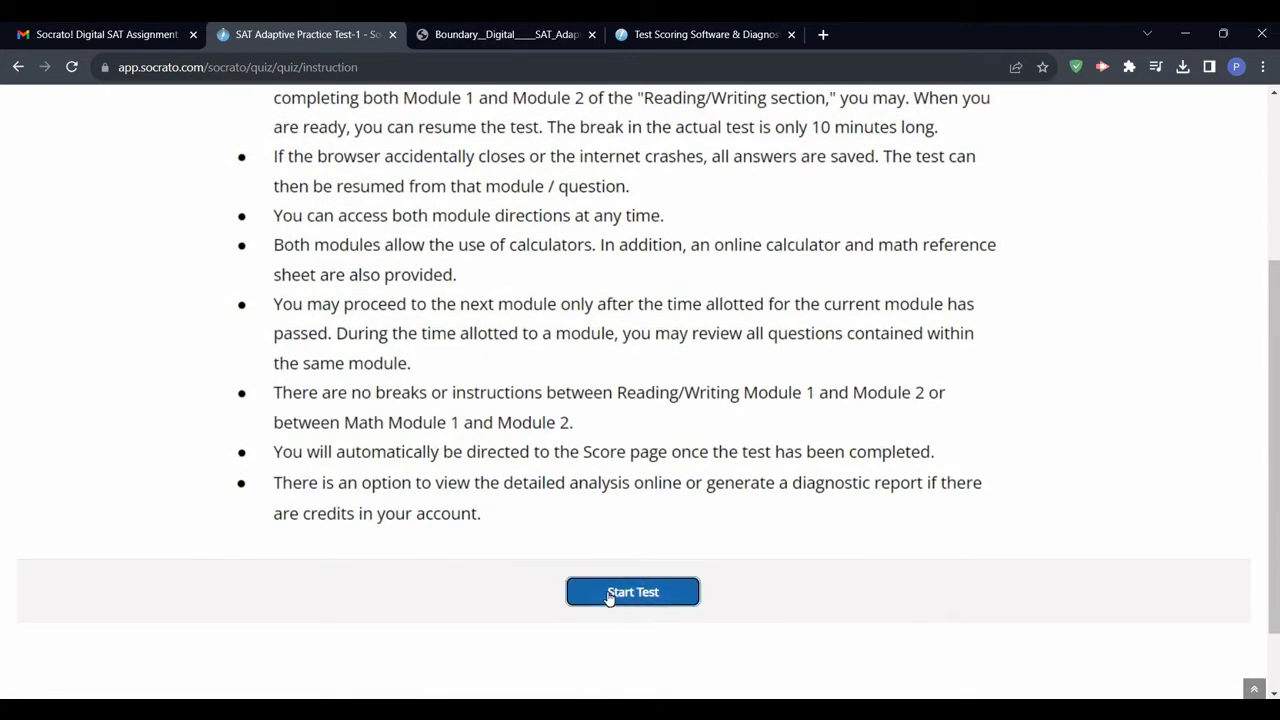
Start the practice test, then briefly show and hide the countdown timer.
click(632, 591)
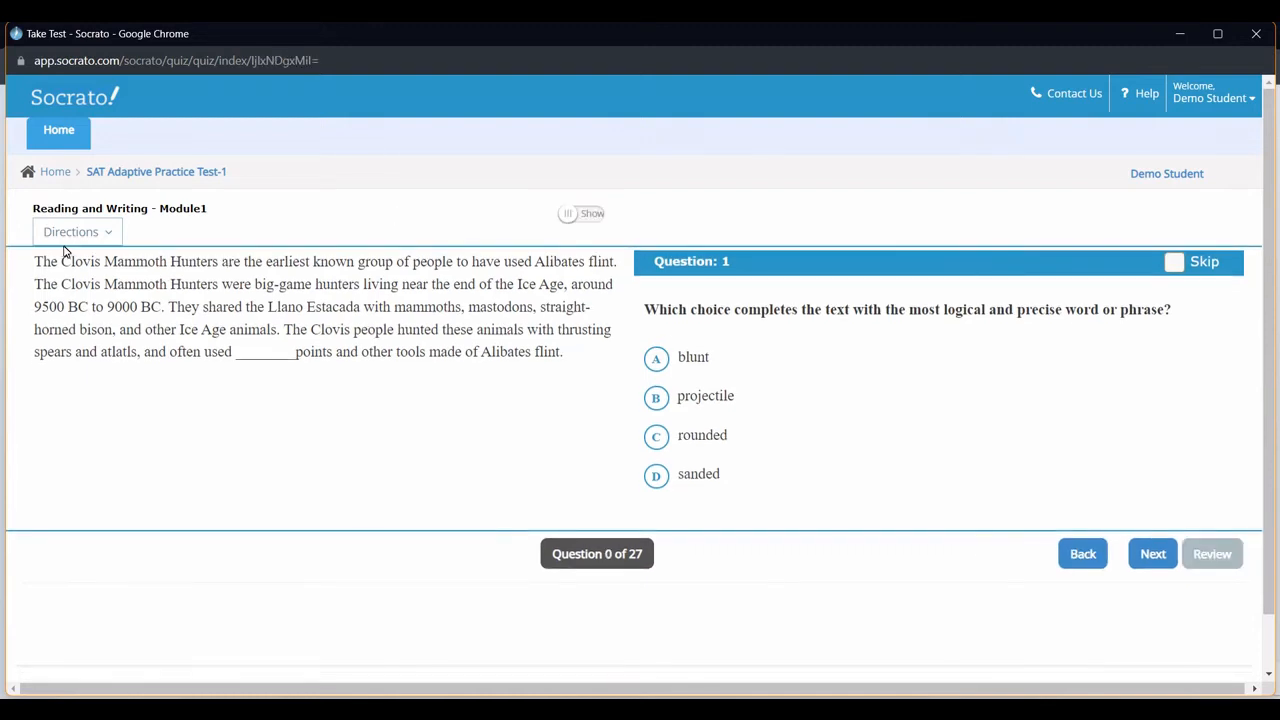
click(77, 231)
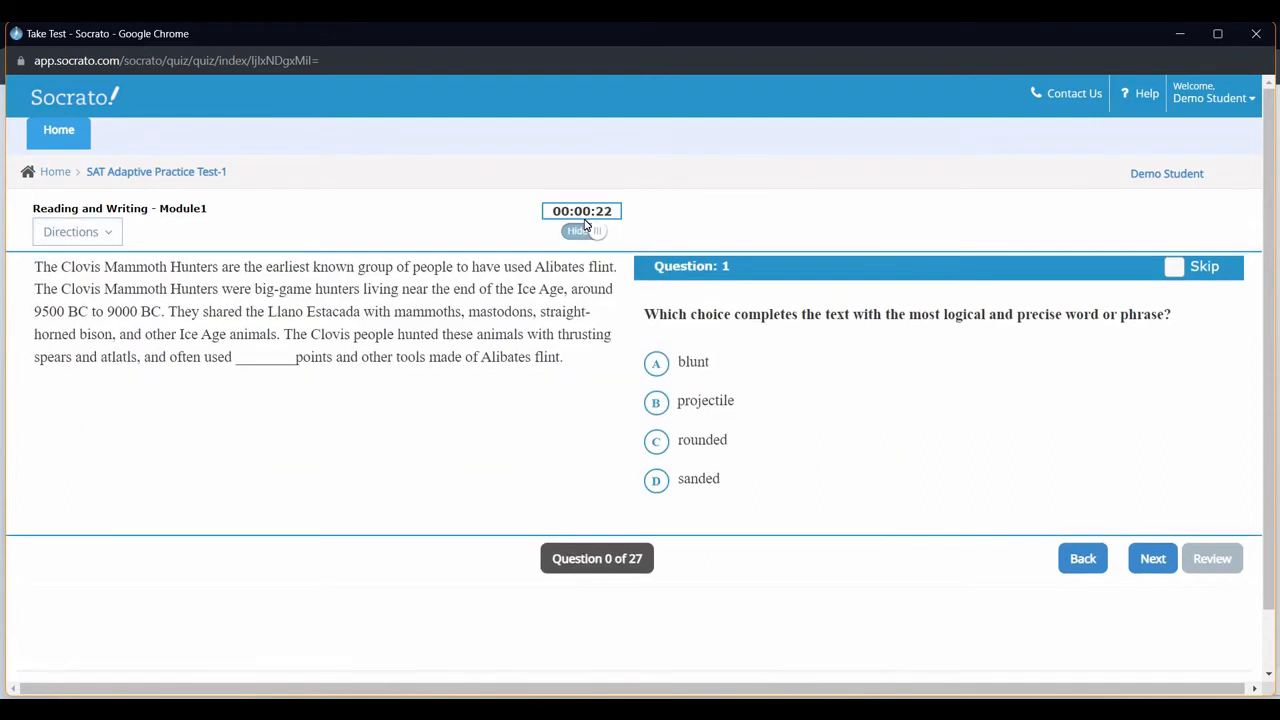
click(583, 230)
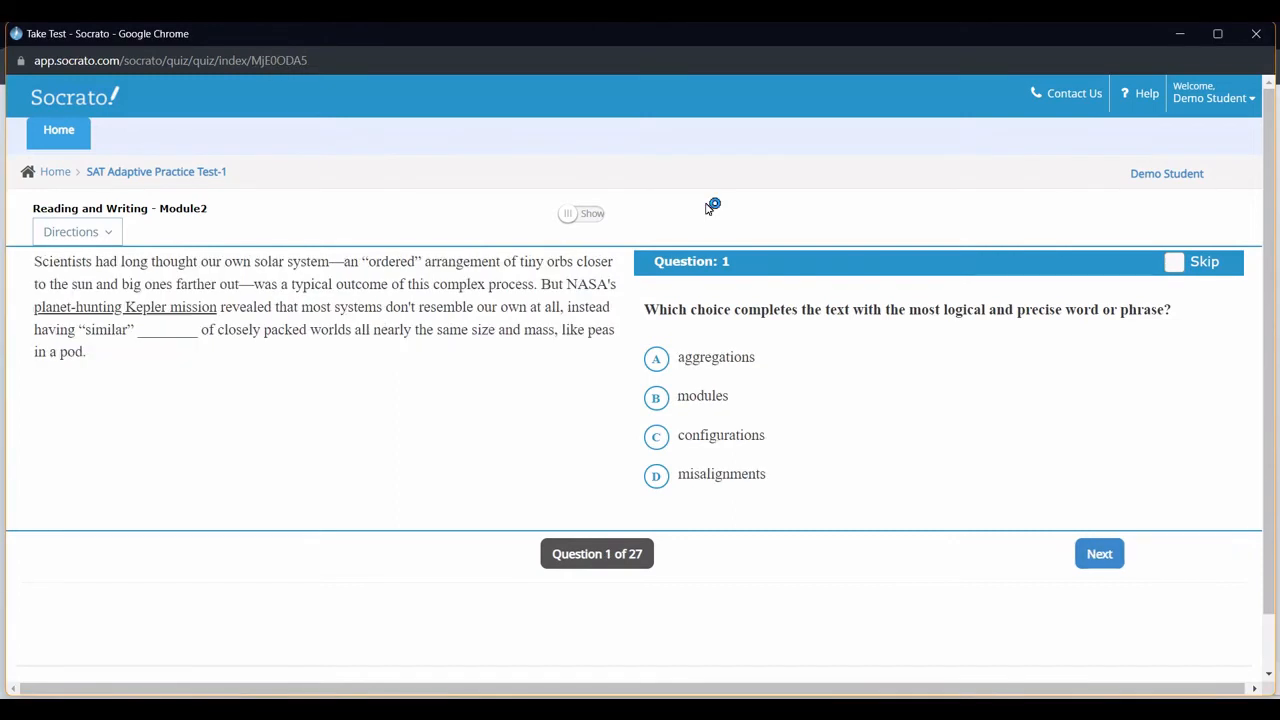
mouse_move(706, 204)
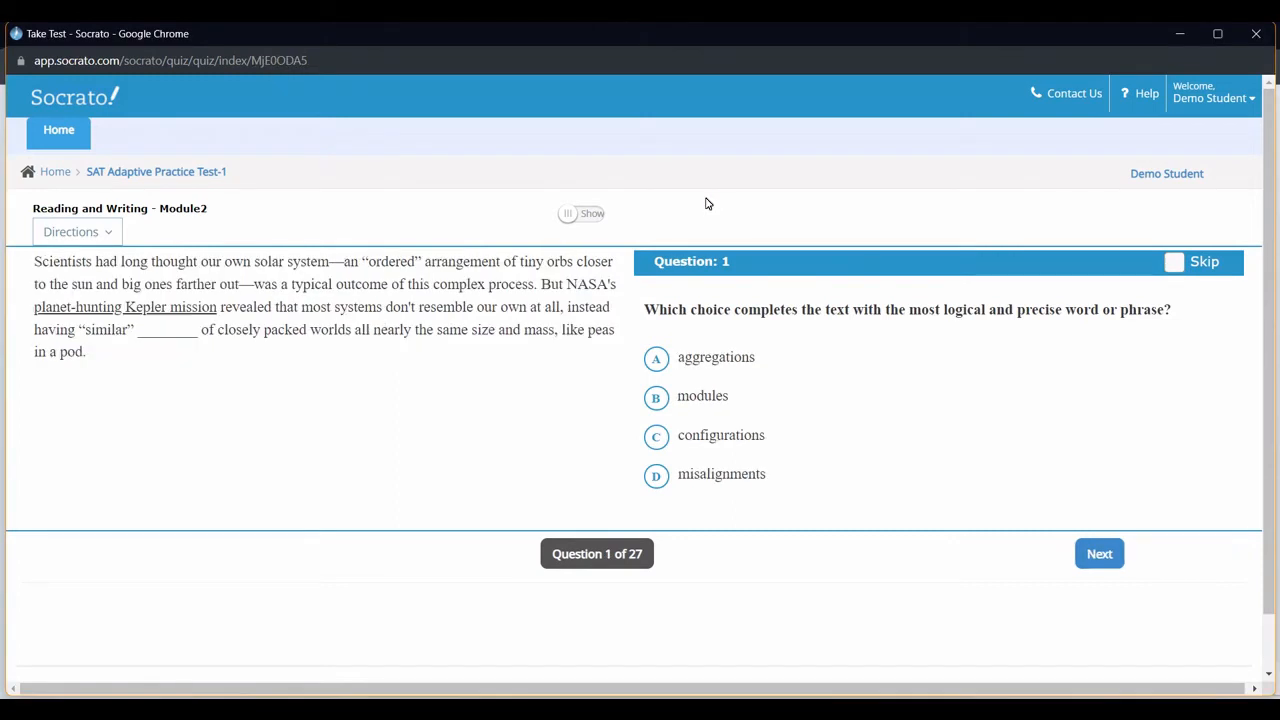
mouse_move(868, 380)
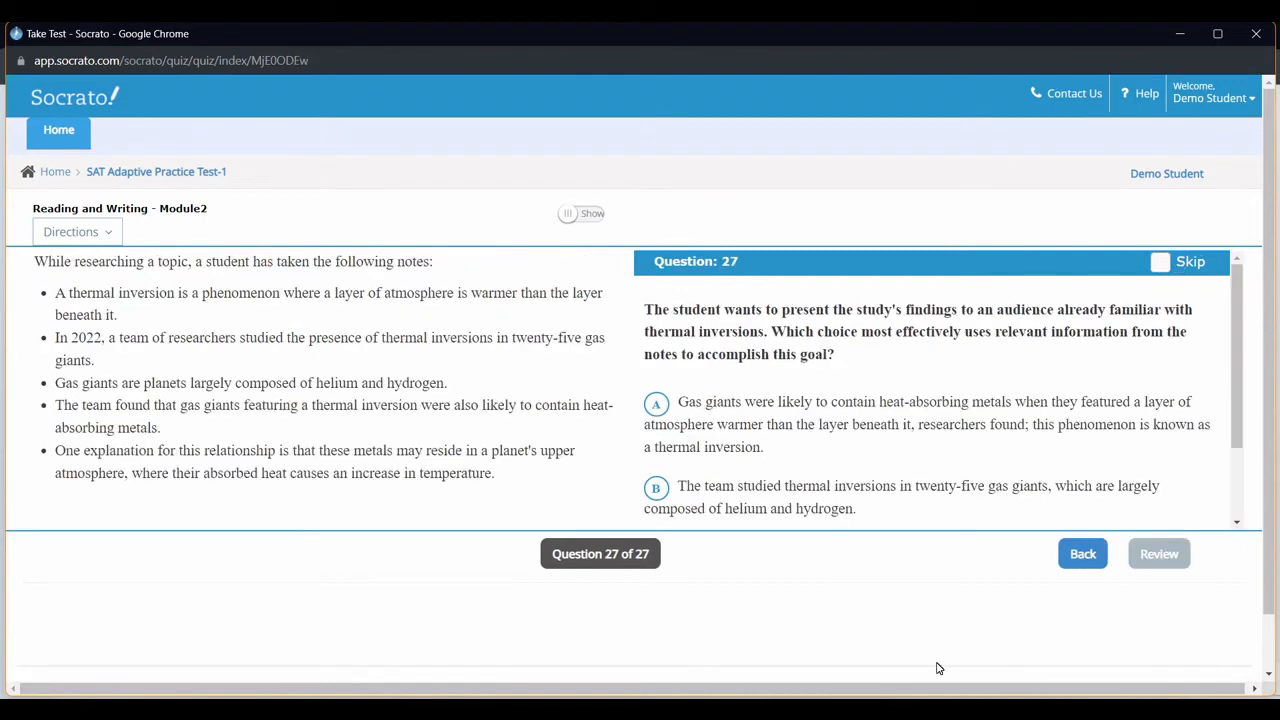
mouse_move(937, 611)
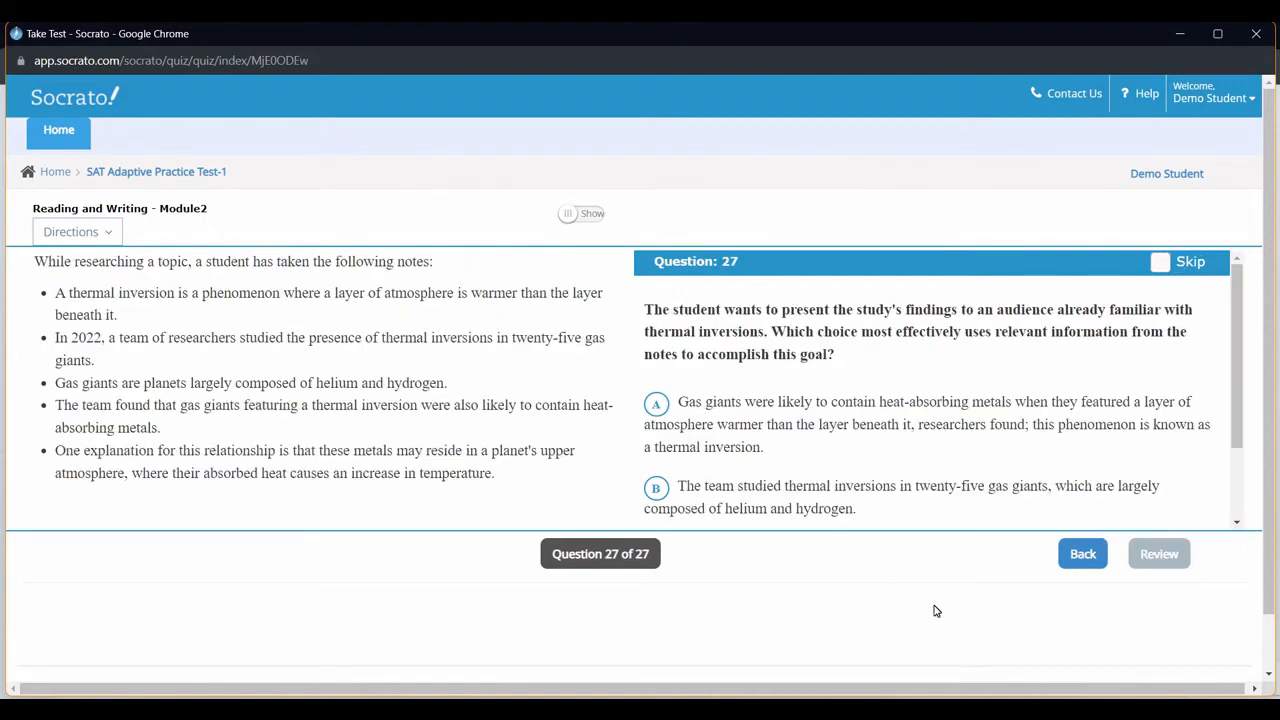
Review the Module 2 question grid, then go back to question 26.
click(1158, 553)
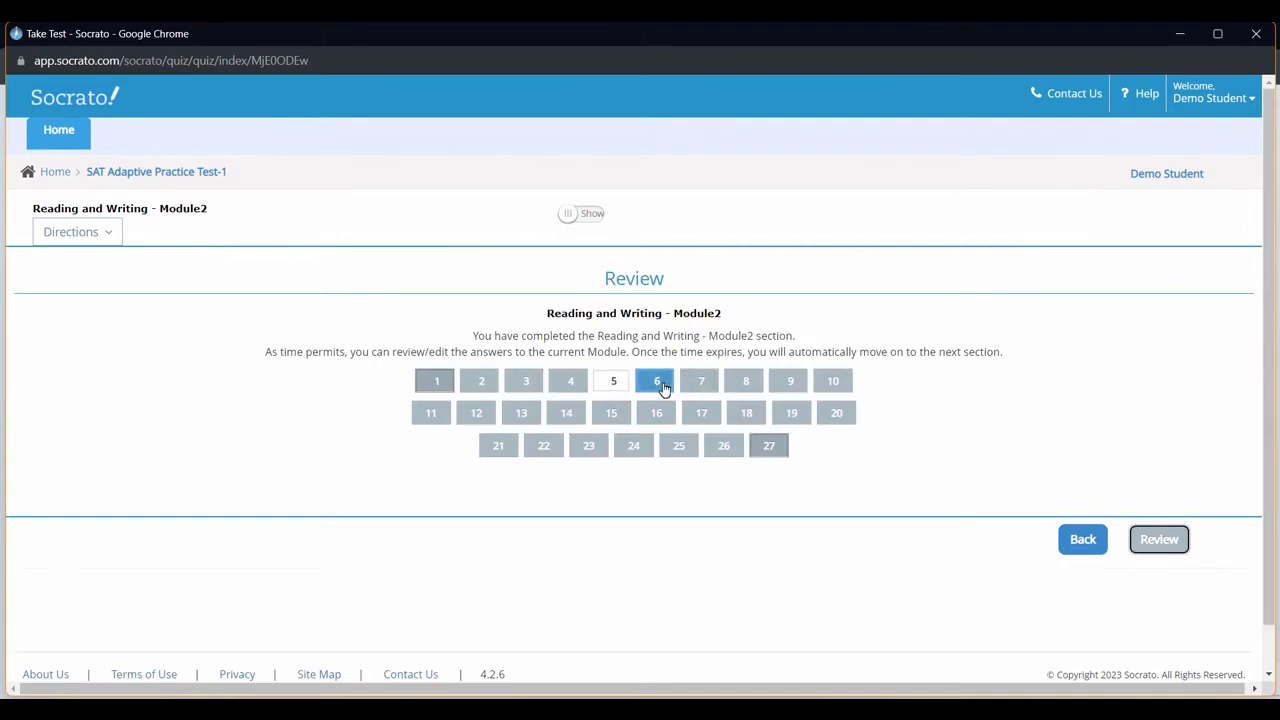
mouse_move(714, 267)
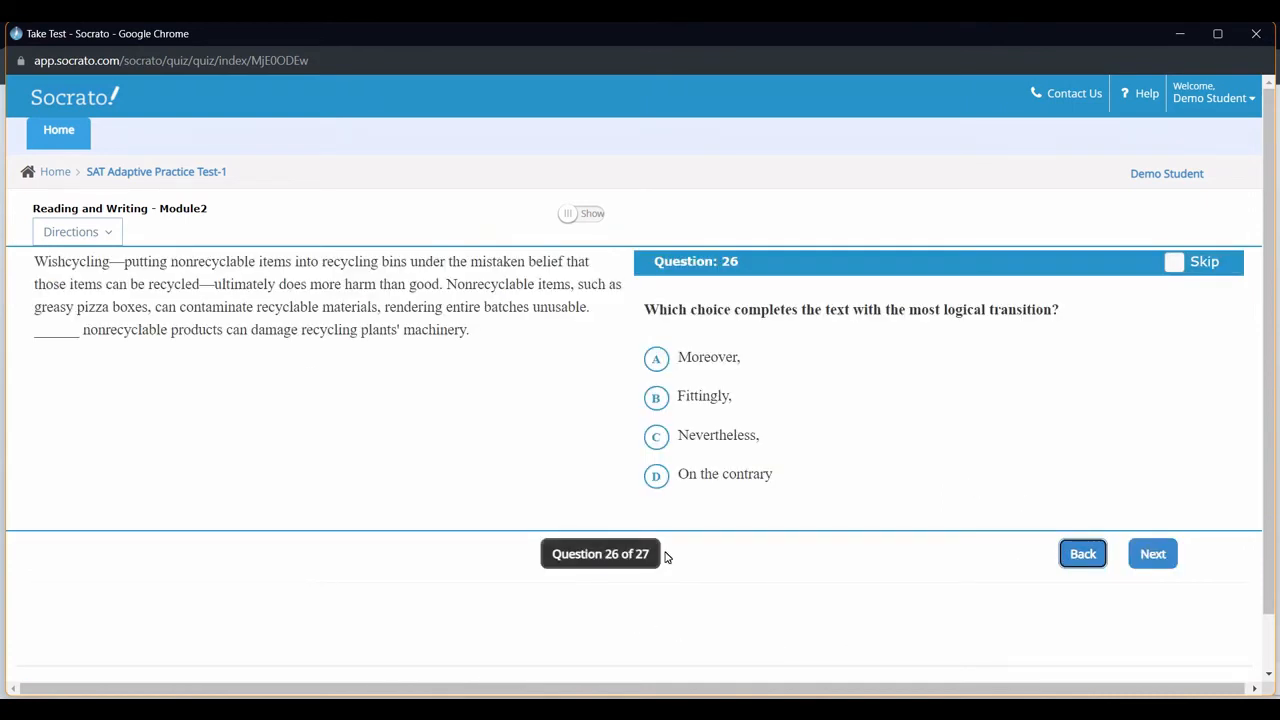
click(600, 553)
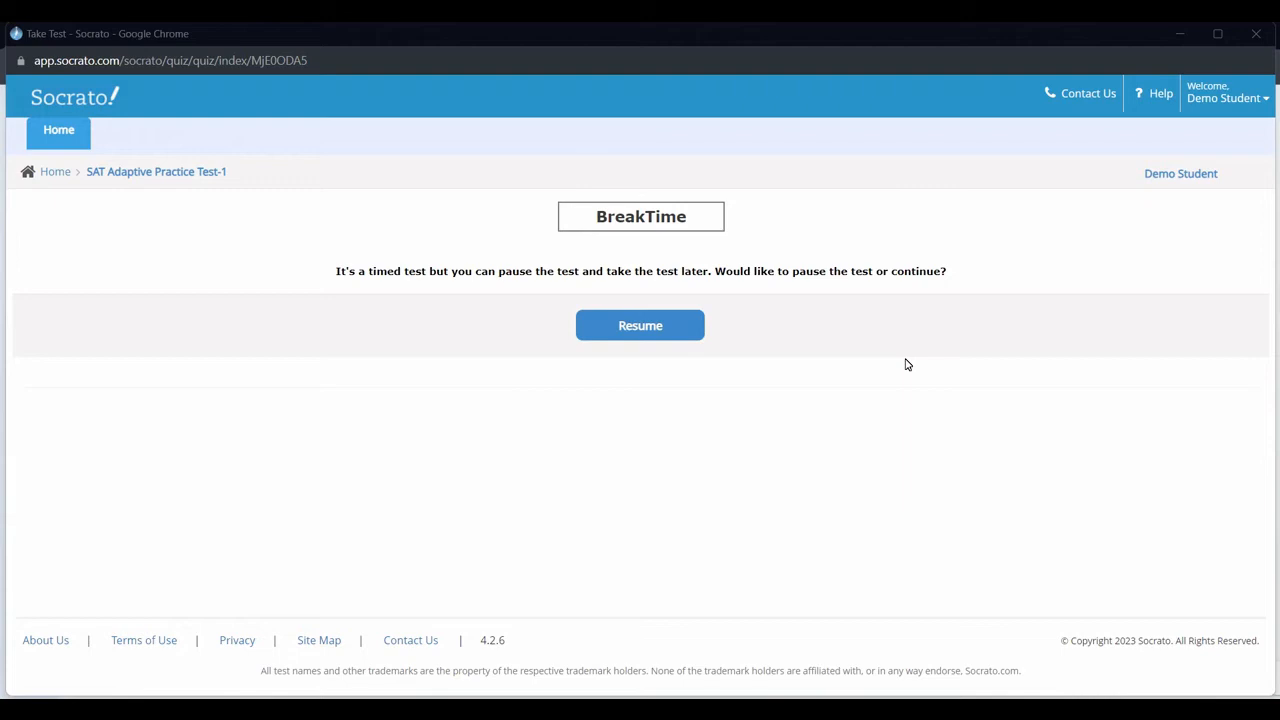
Resume after the break, check Math directions, calculator and reference sheet, then reach Math Module 2.
click(640, 325)
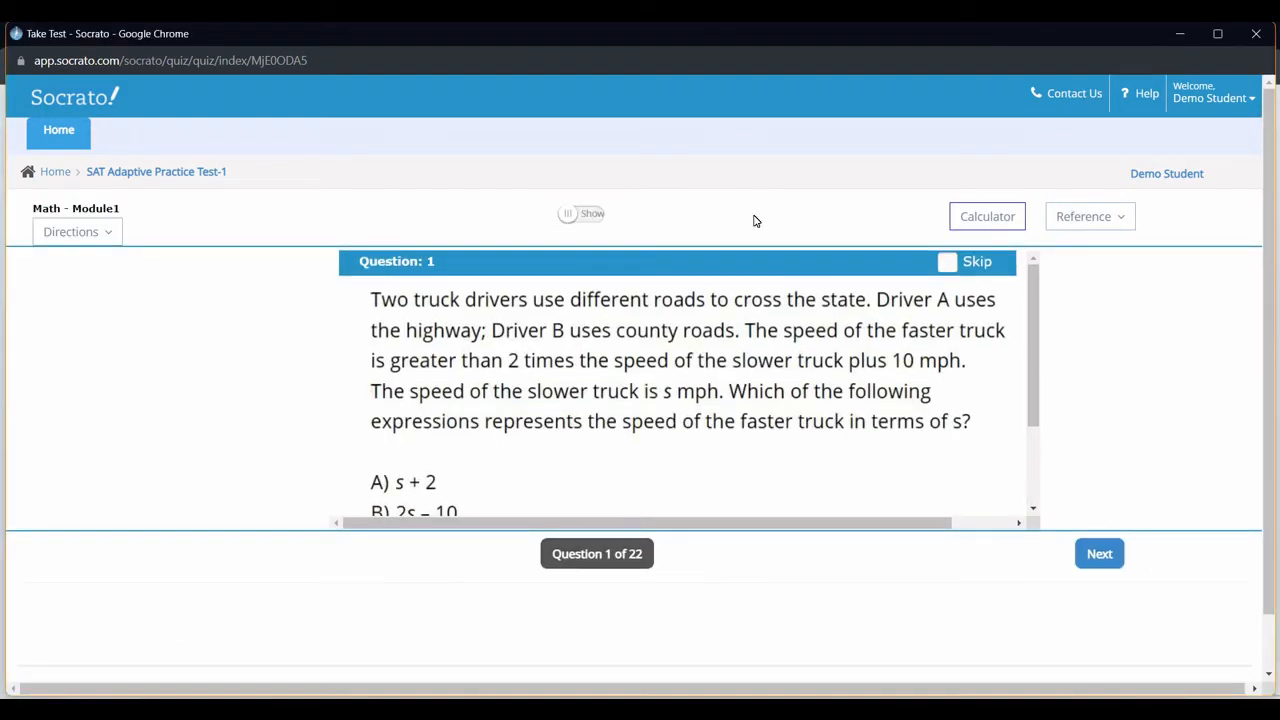
click(70, 231)
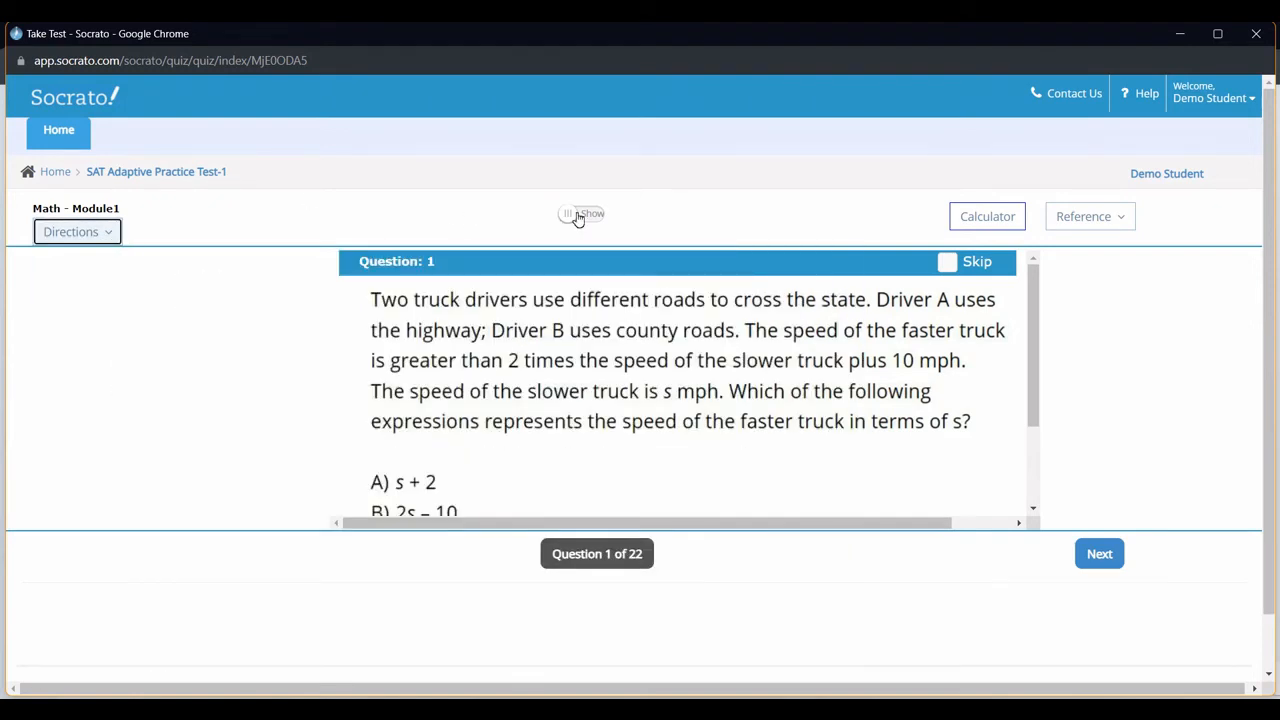
click(986, 216)
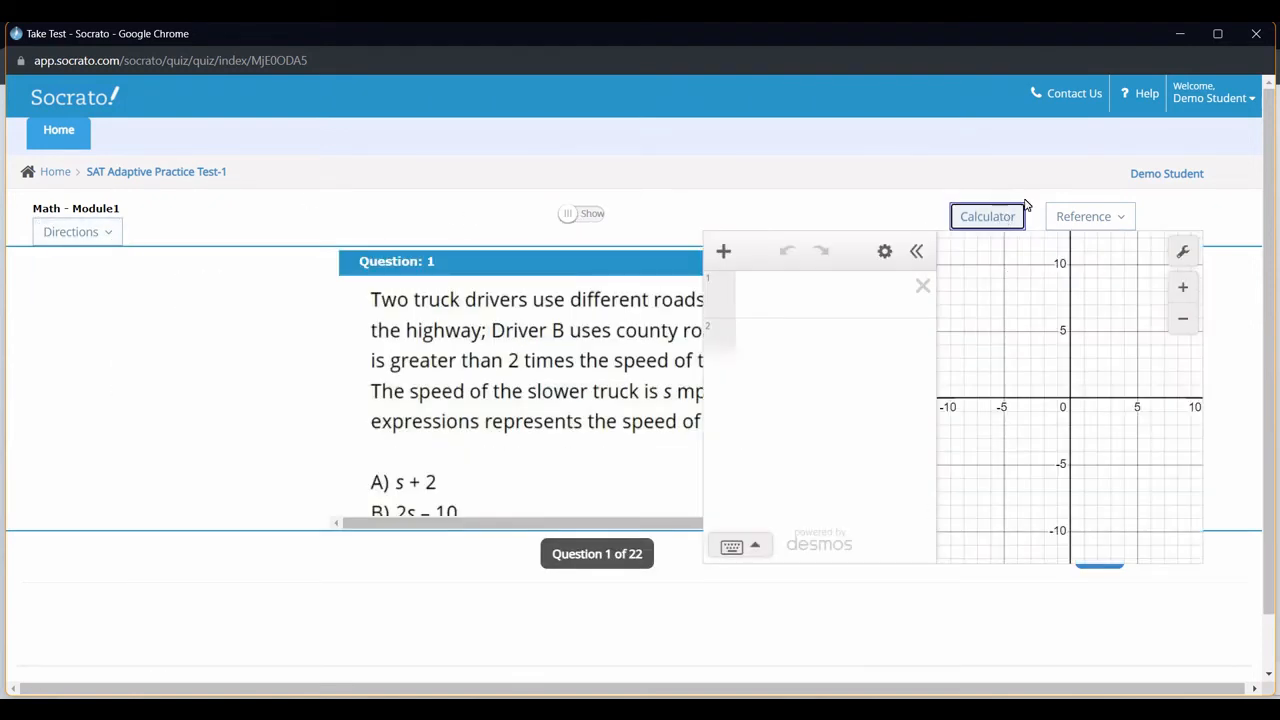
click(1089, 216)
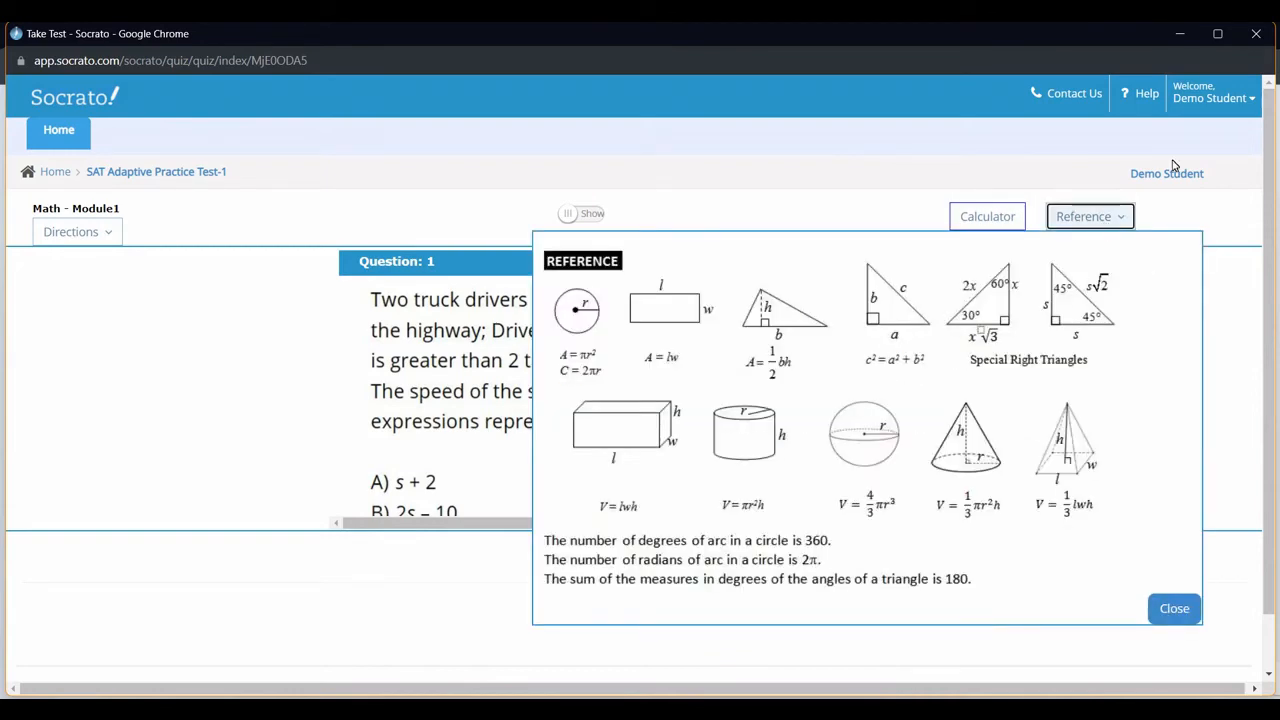
click(1174, 608)
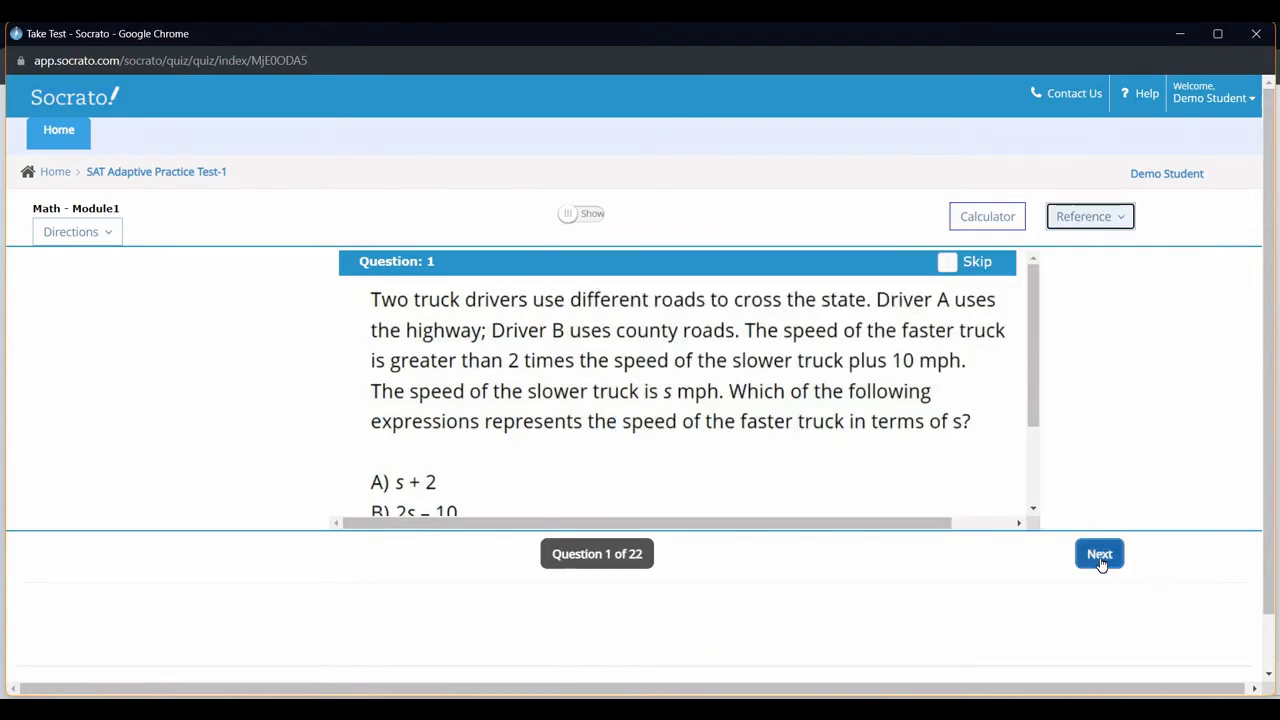
click(1099, 554)
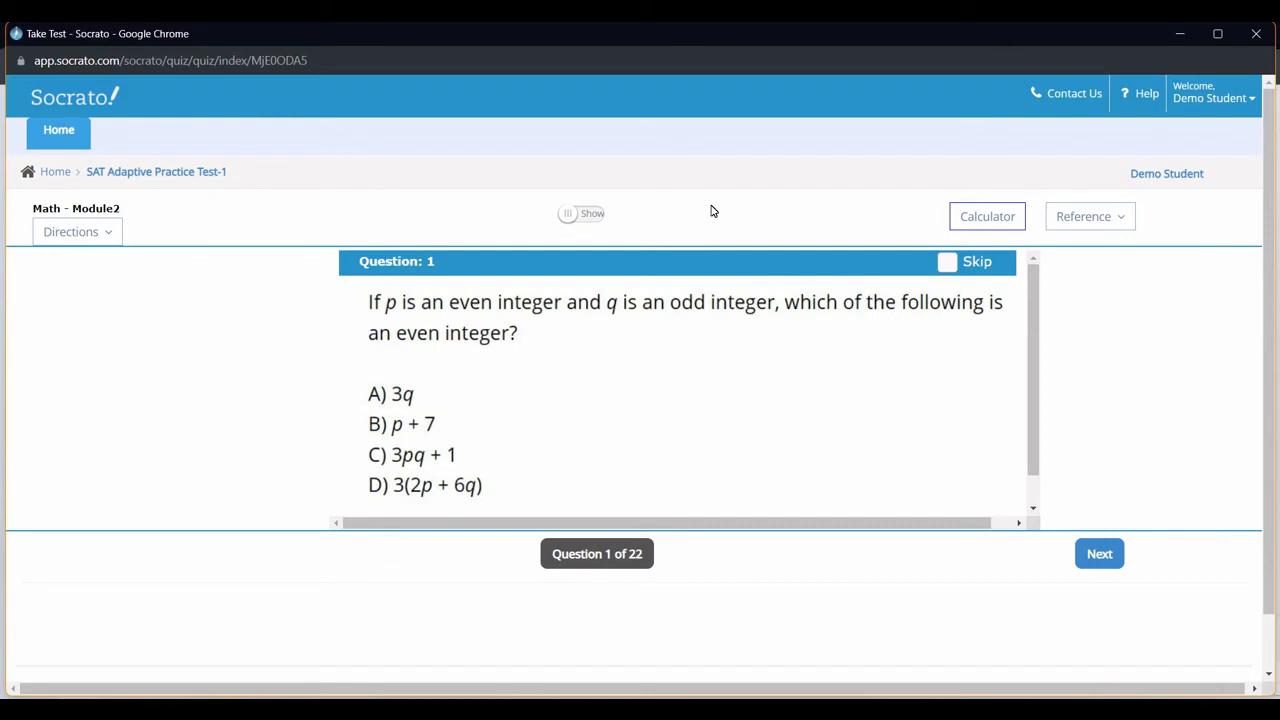
mouse_move(1083, 636)
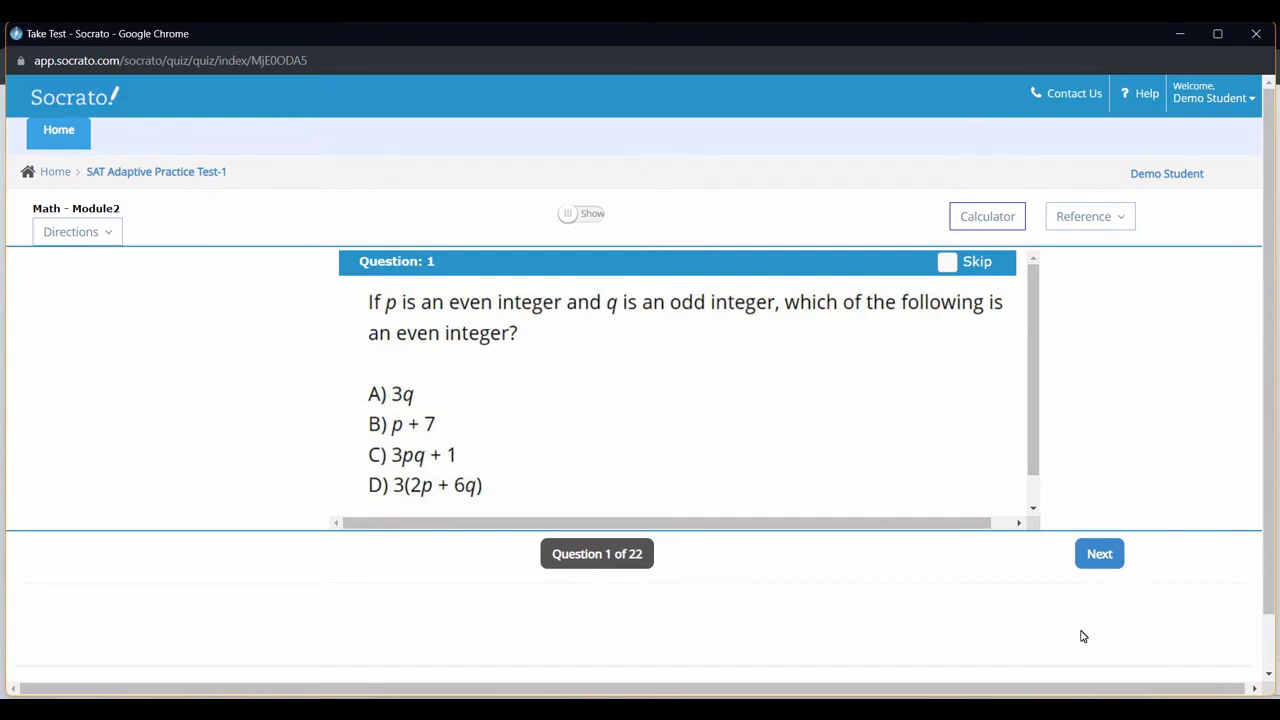
Finish the session and view the result summary's detailed score breakdown.
click(1099, 553)
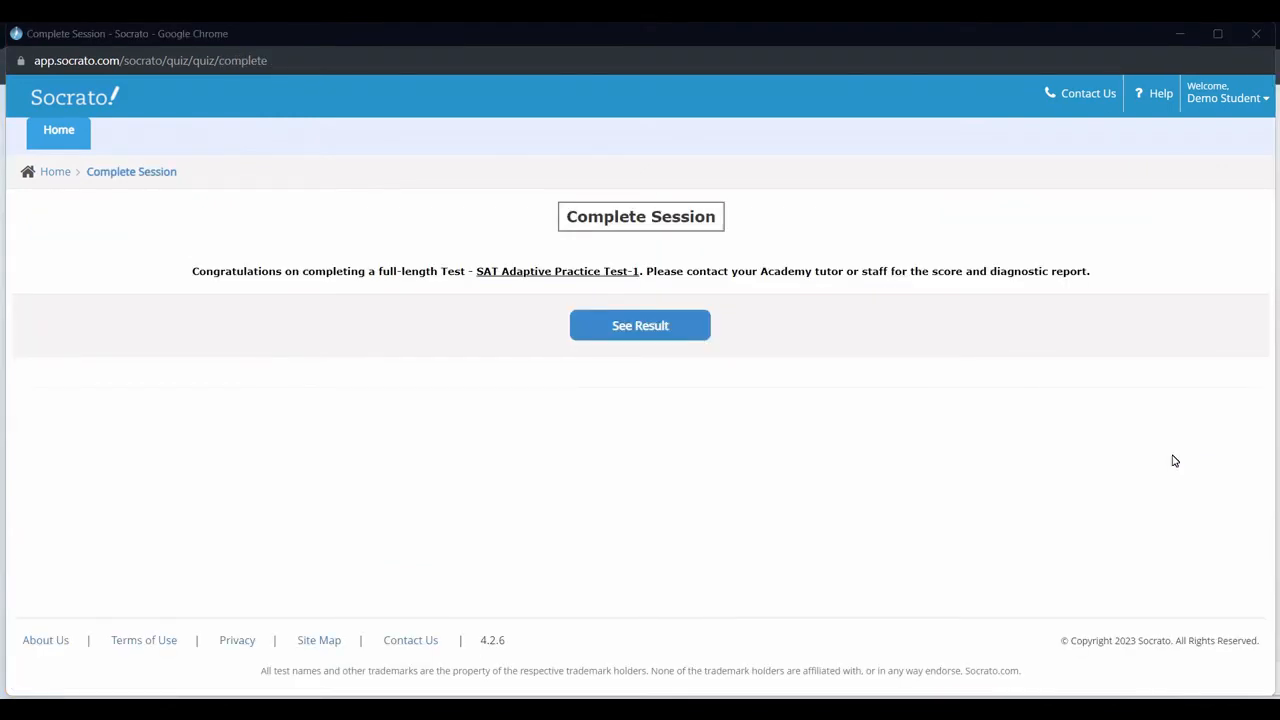
mouse_move(640, 325)
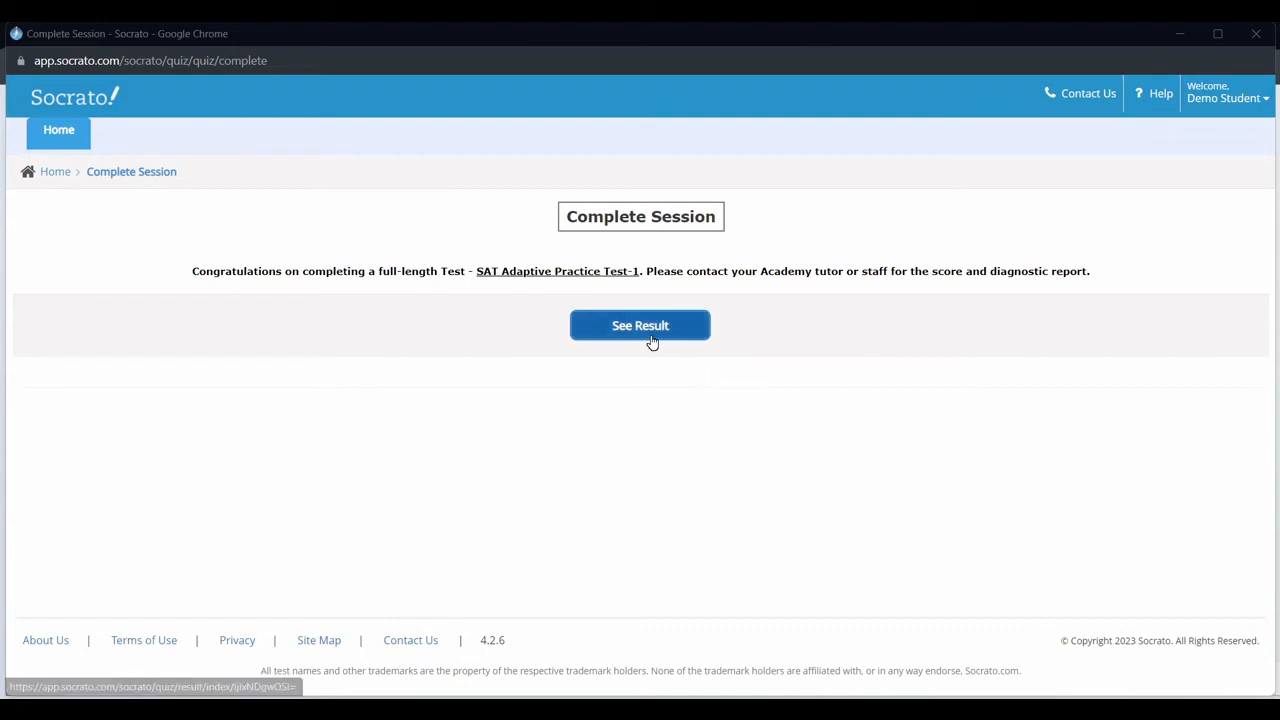
click(640, 325)
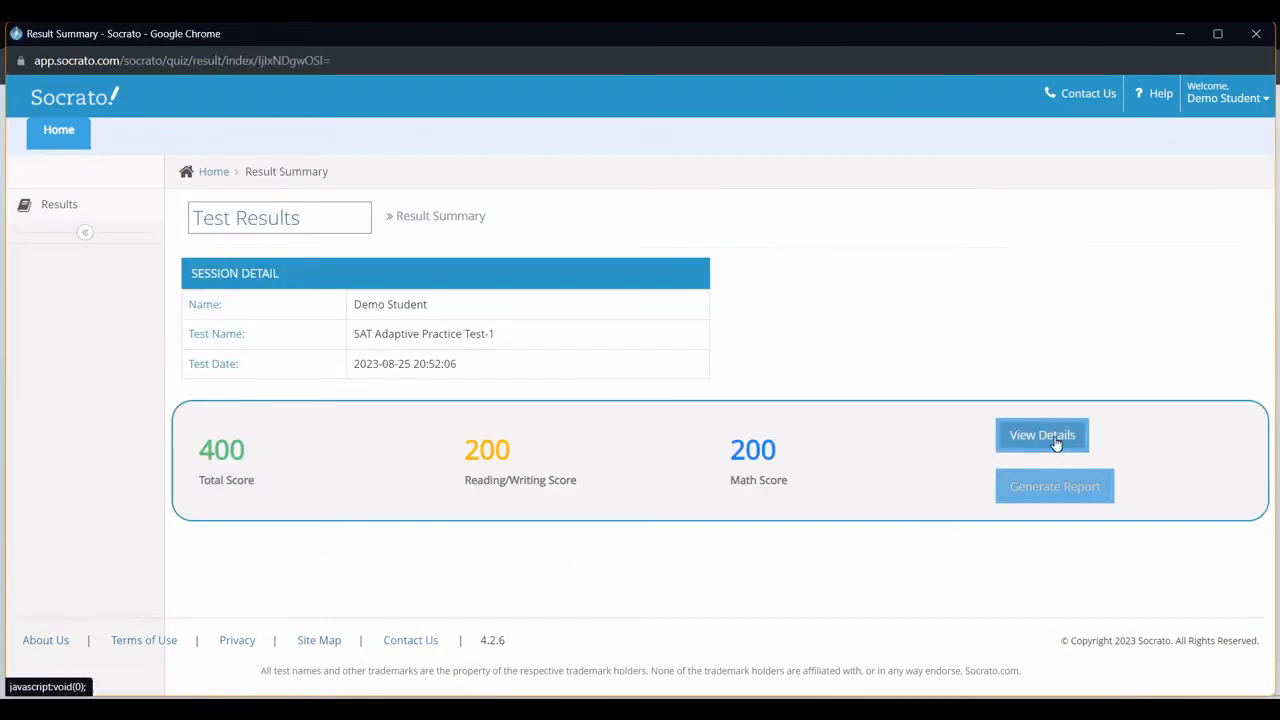
click(1042, 435)
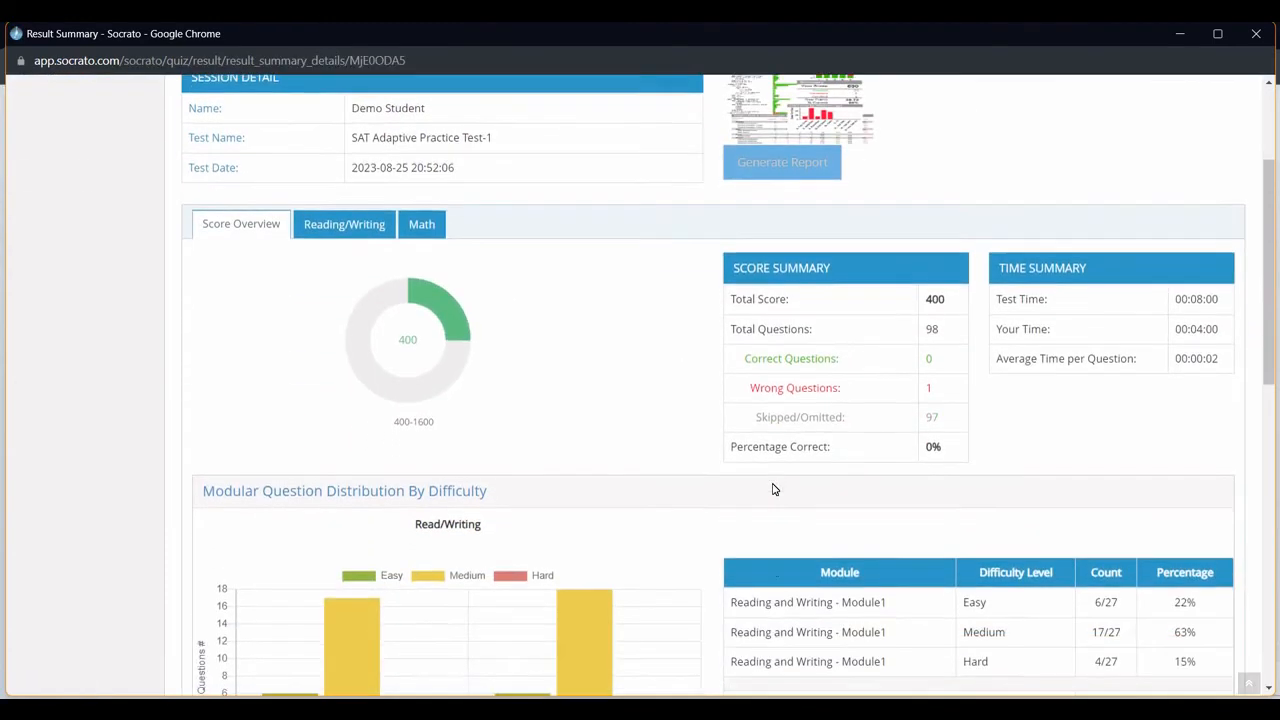
scroll(down, 3)
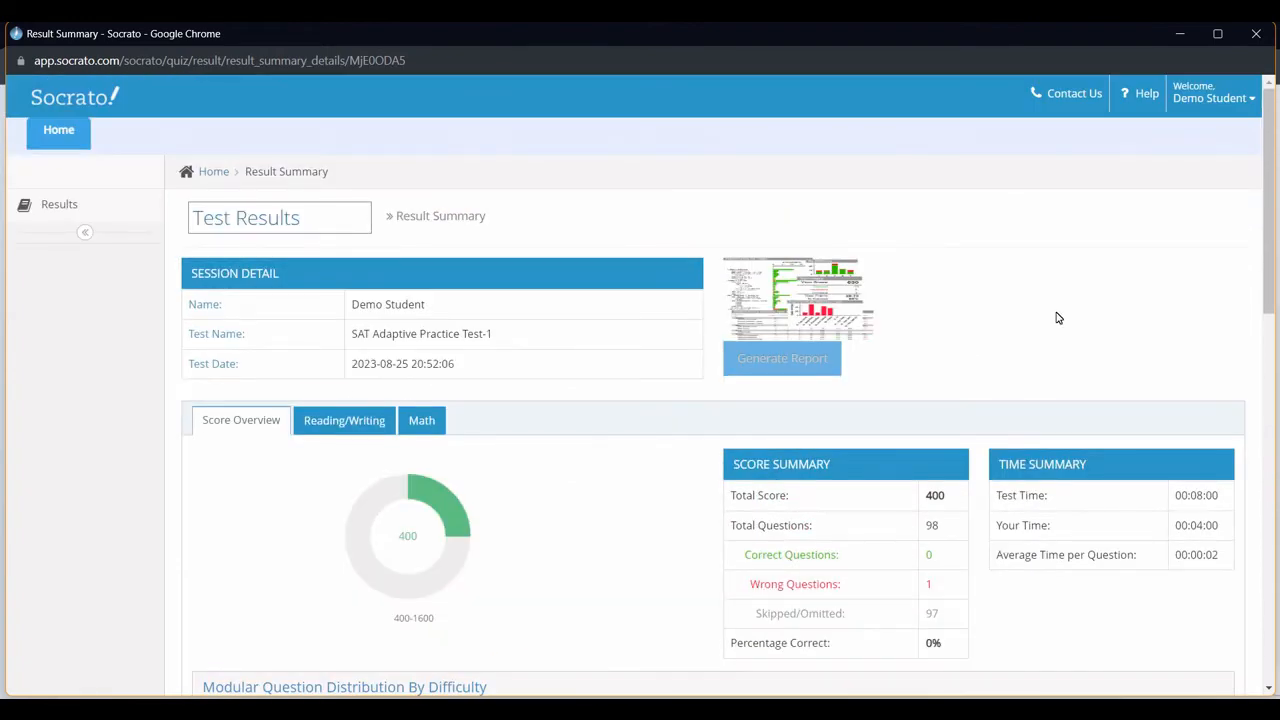
Log out of the student account and log back in as the tutor, passing the reCAPTCHA.
click(1211, 95)
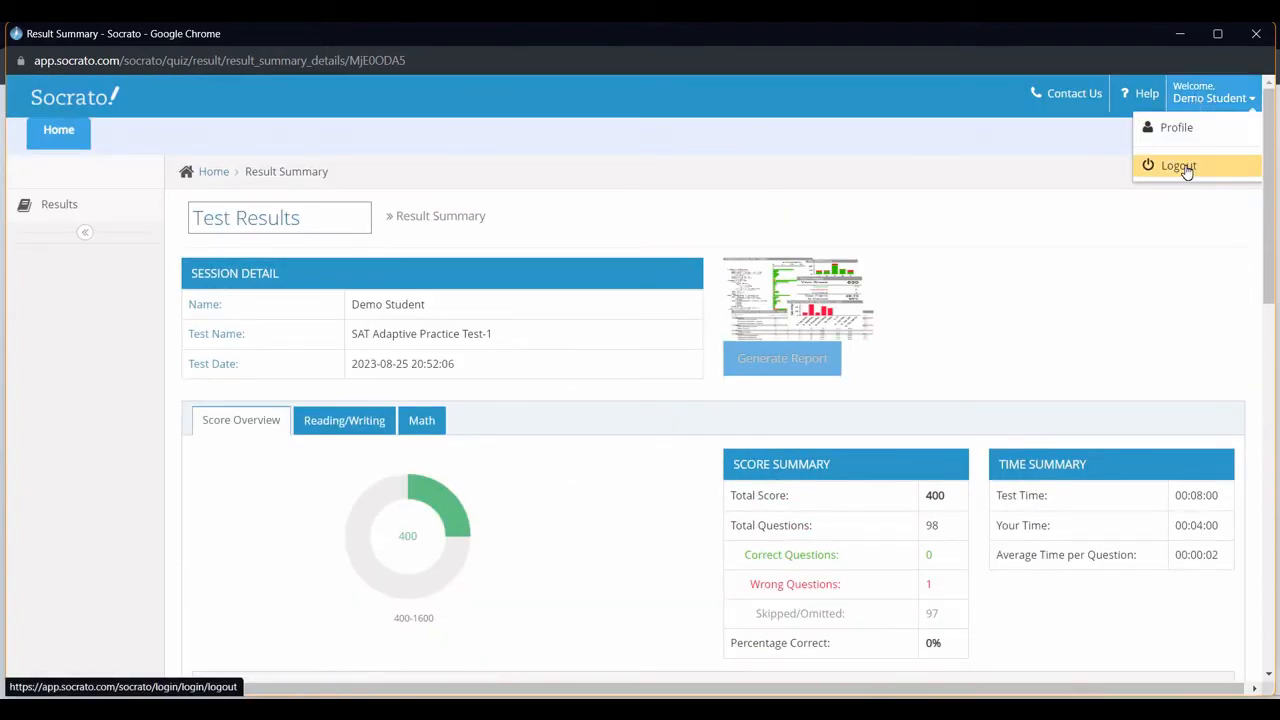
click(1178, 165)
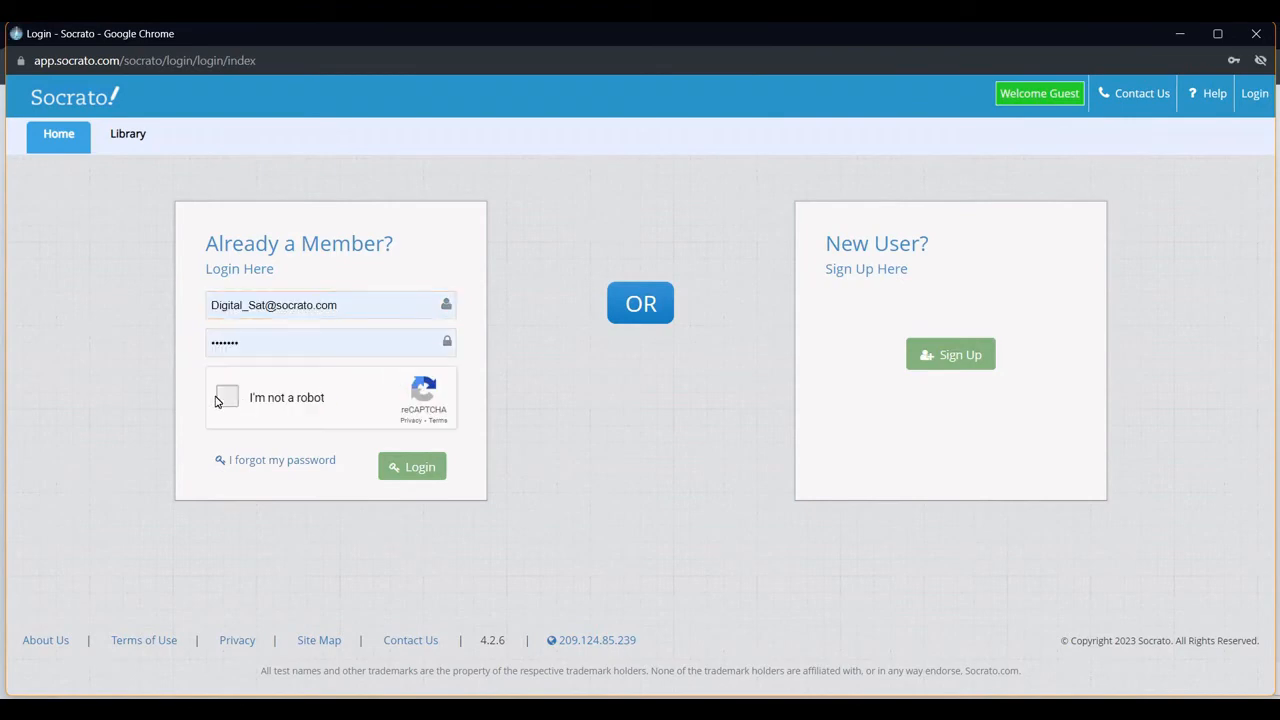
click(226, 397)
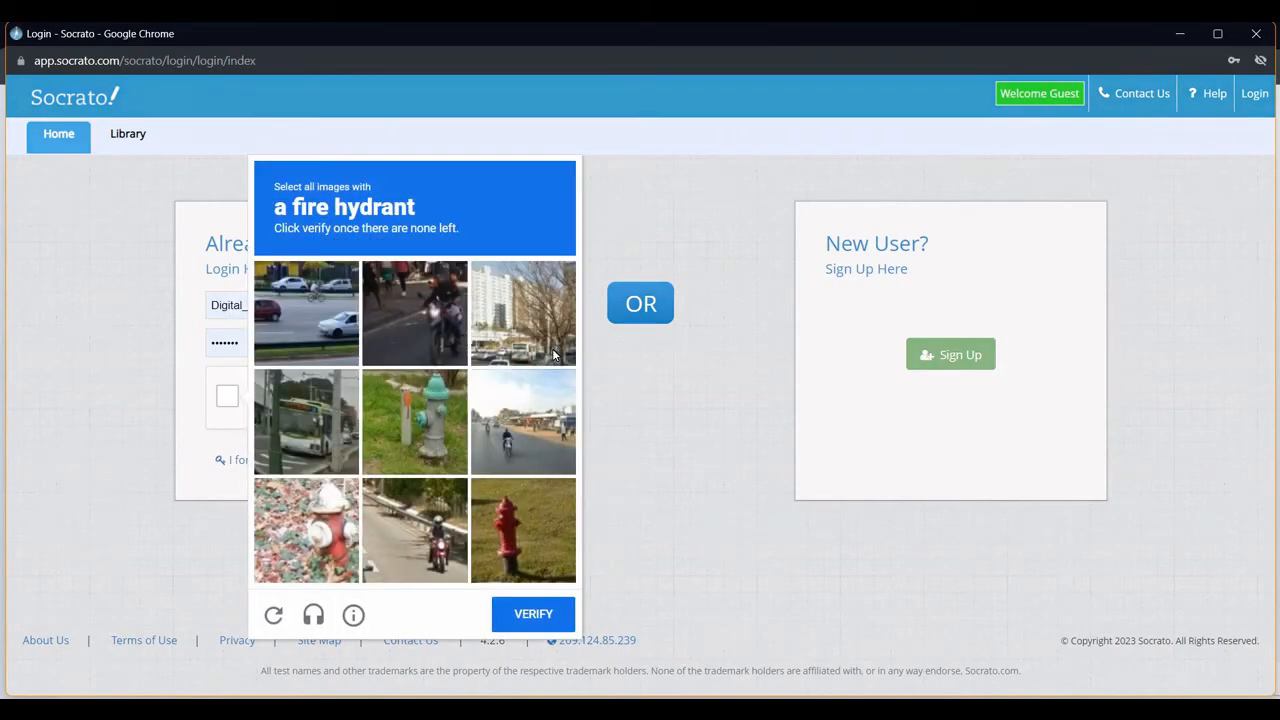
click(414, 421)
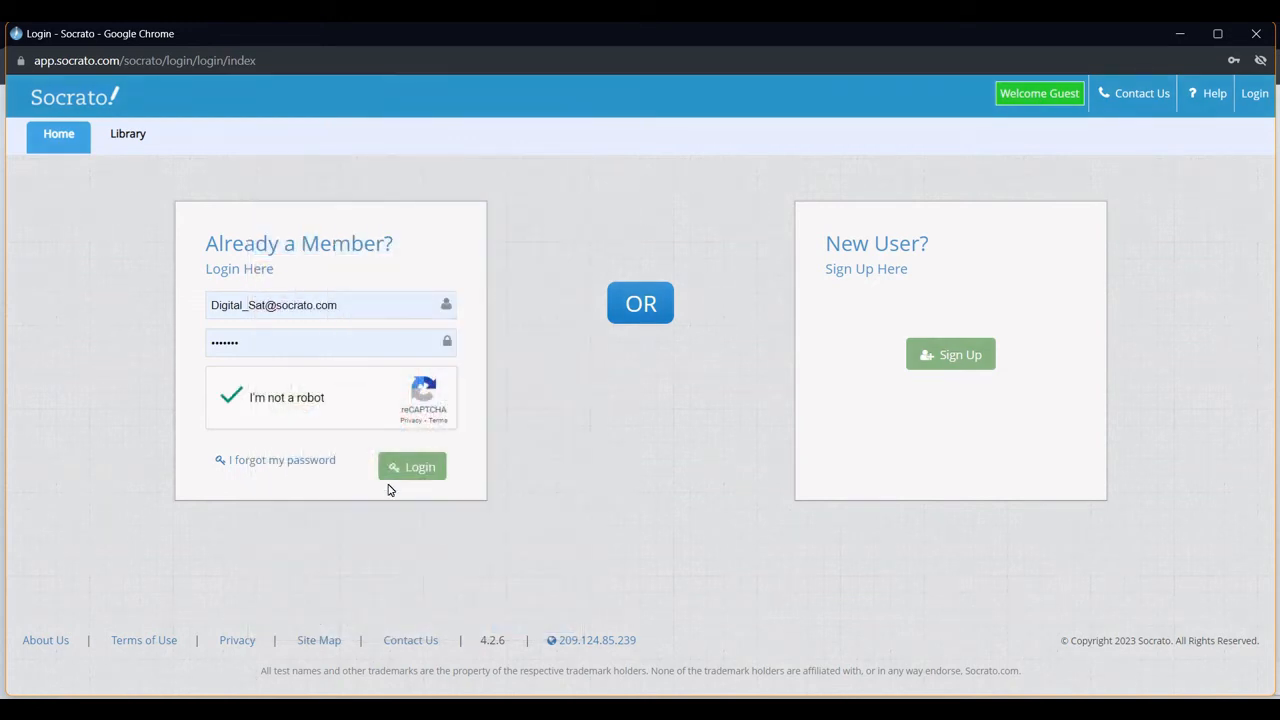
click(412, 466)
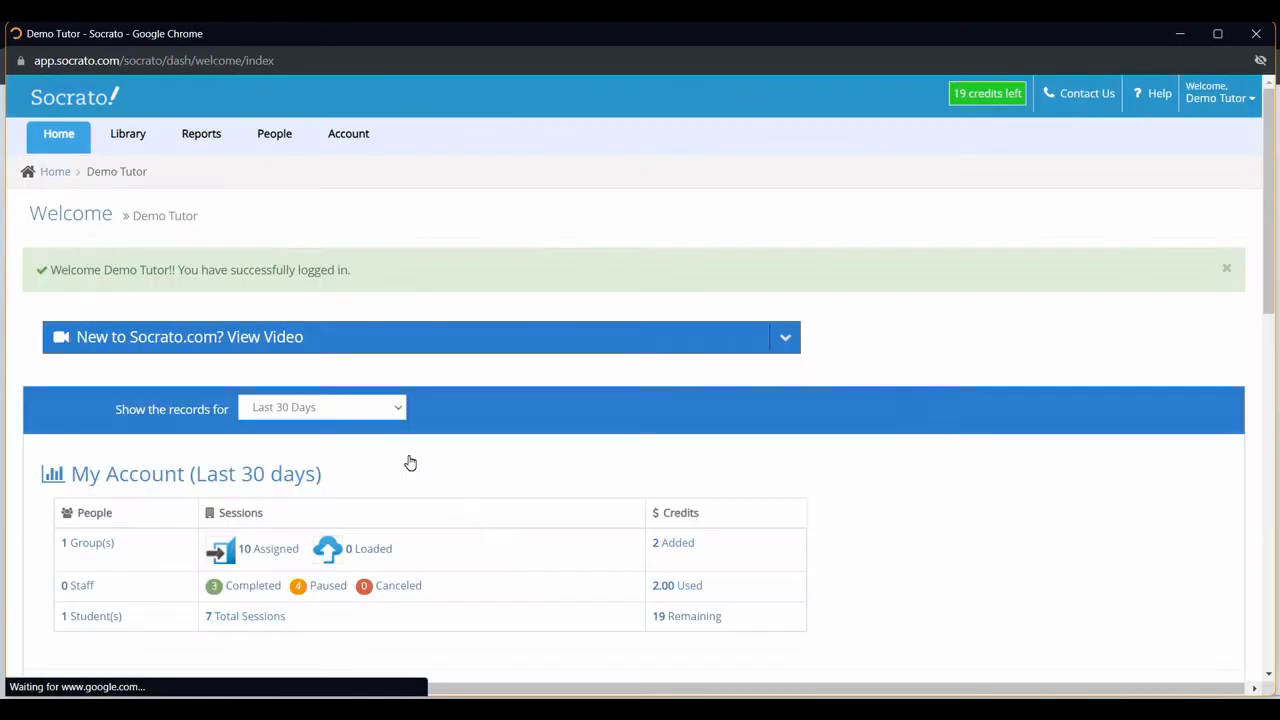
mouse_move(925, 485)
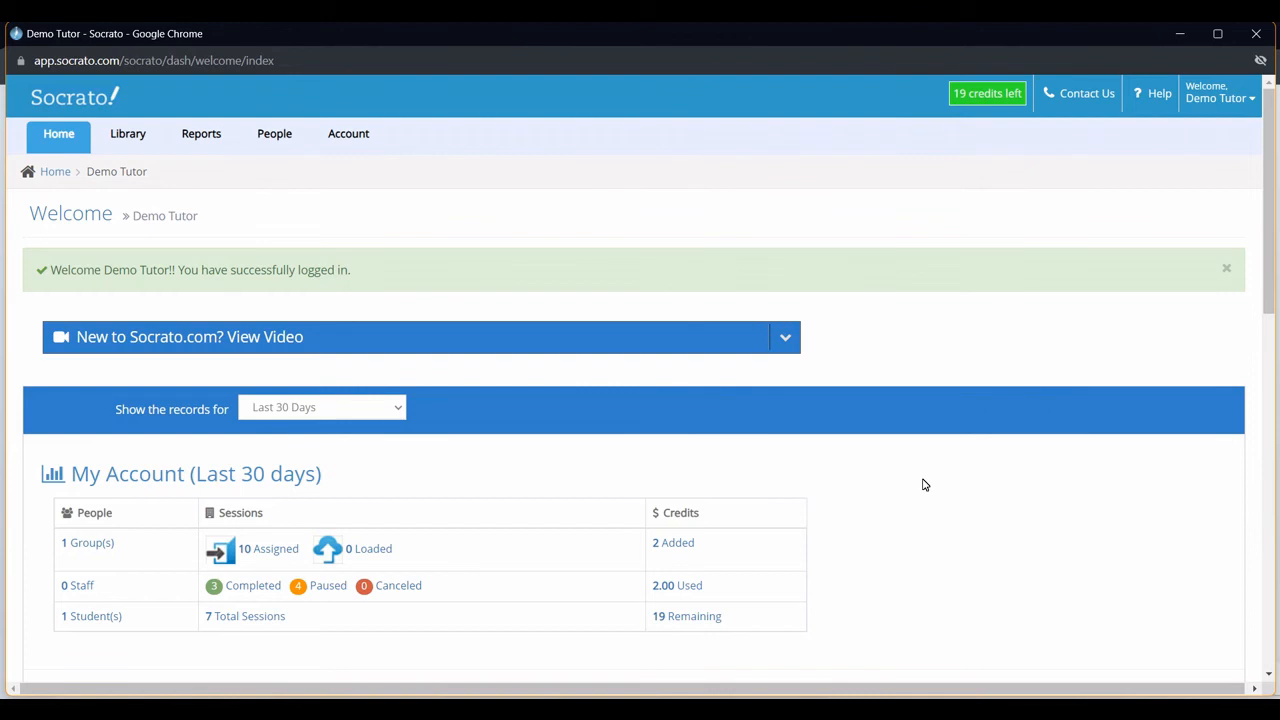
mouse_move(377, 186)
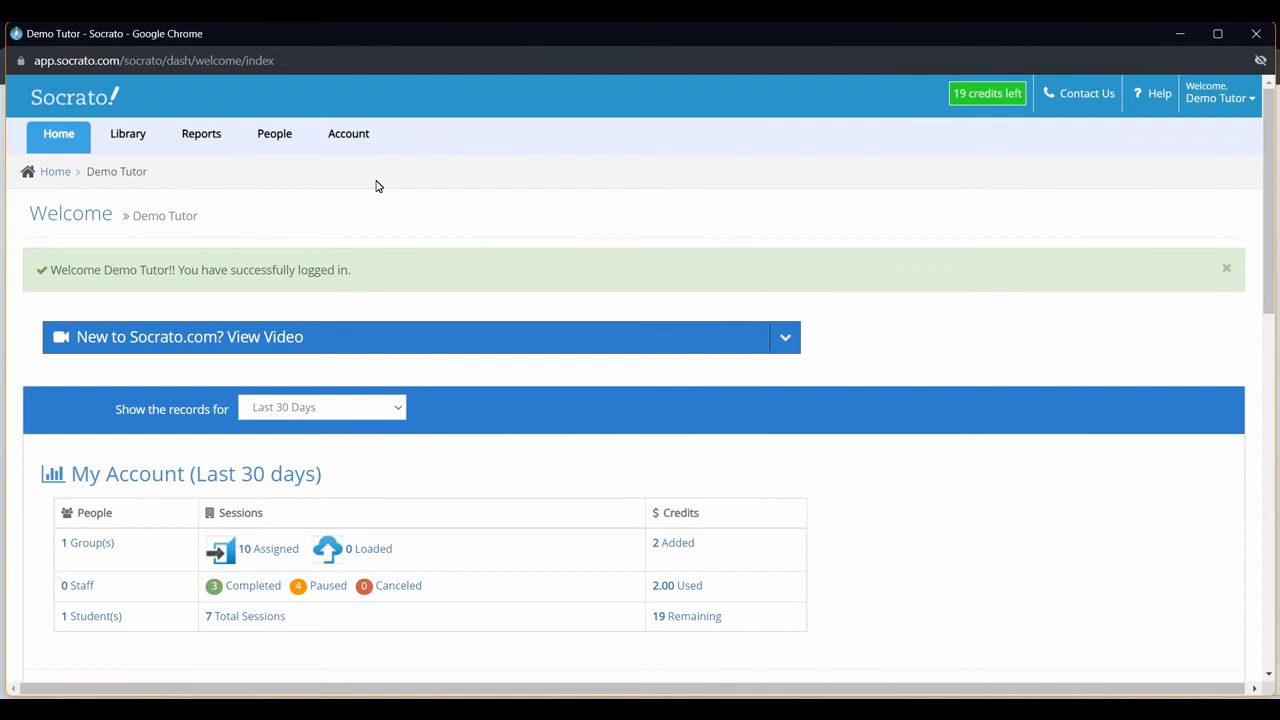
From Reports, open the second Demo Test batch's results and generate its report without feedback.
click(201, 133)
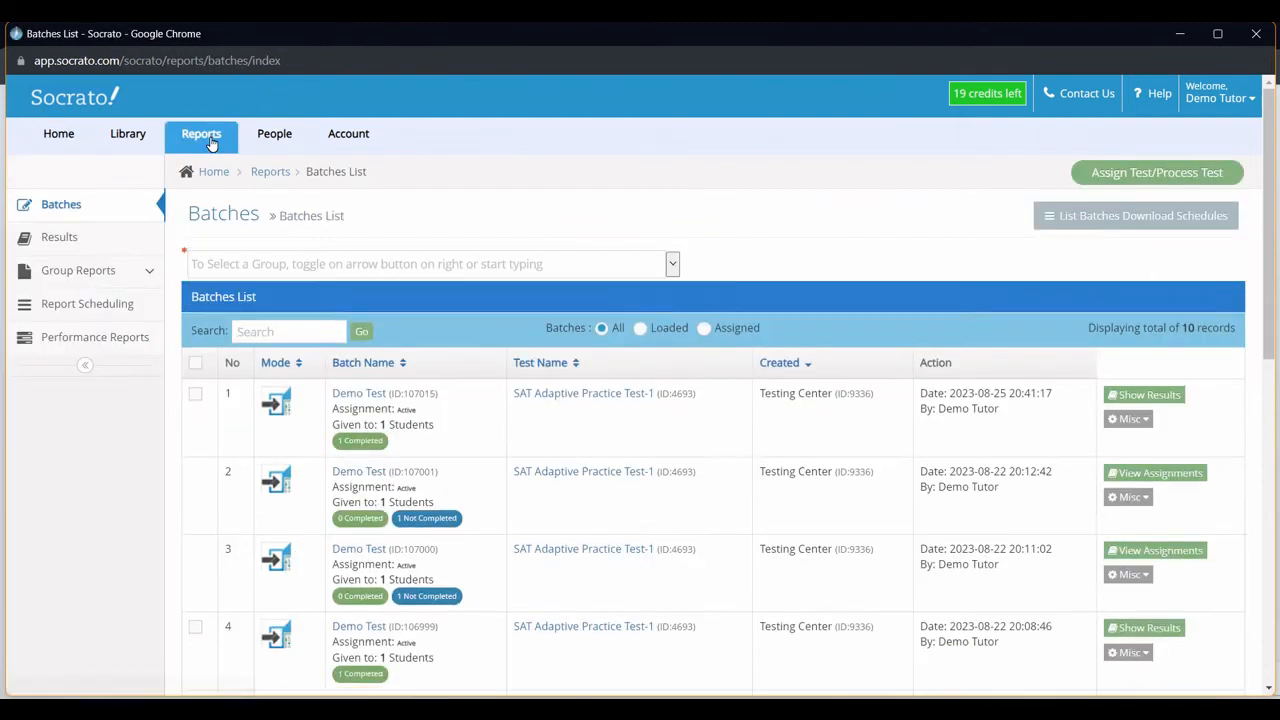
scroll(down, 3)
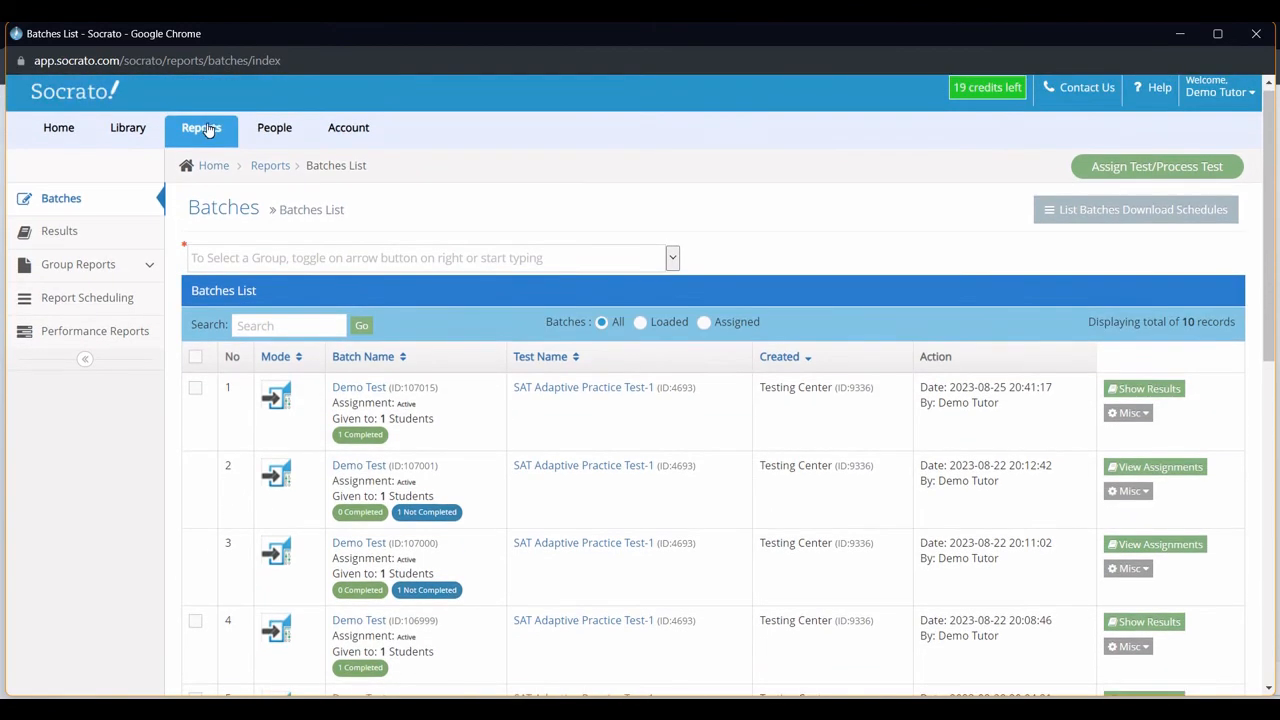
scroll(down, 3)
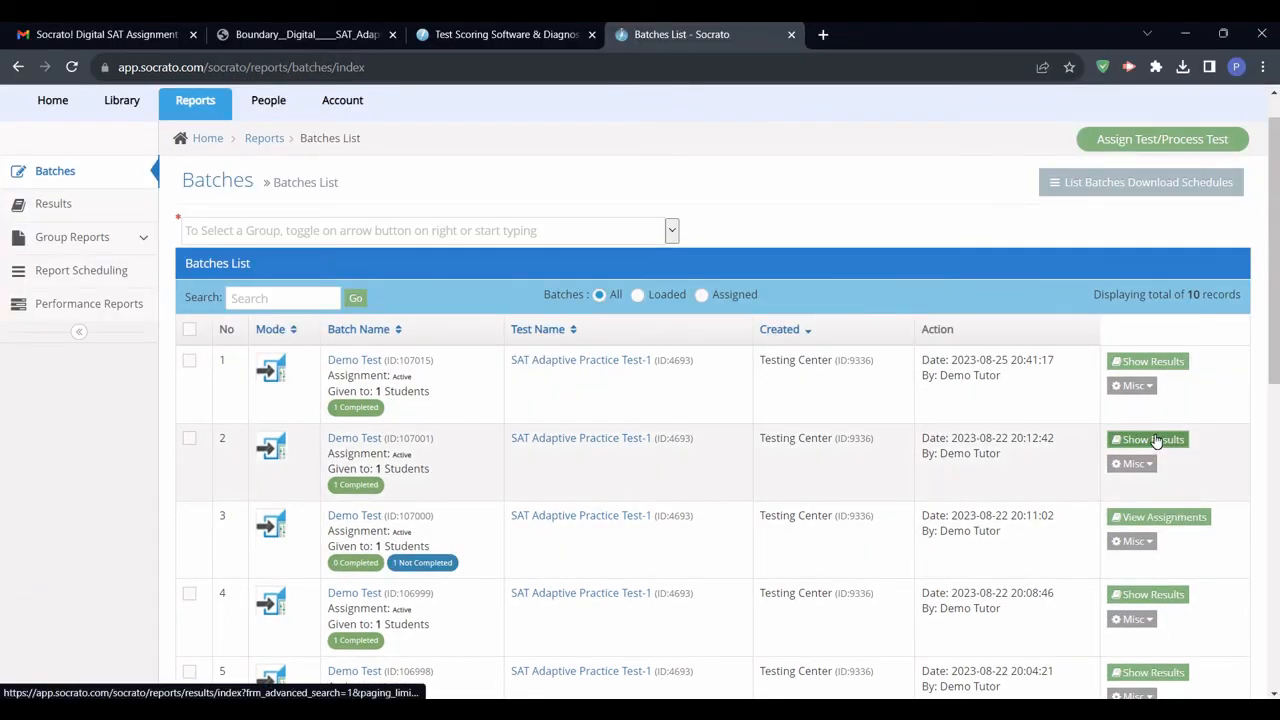
click(1147, 439)
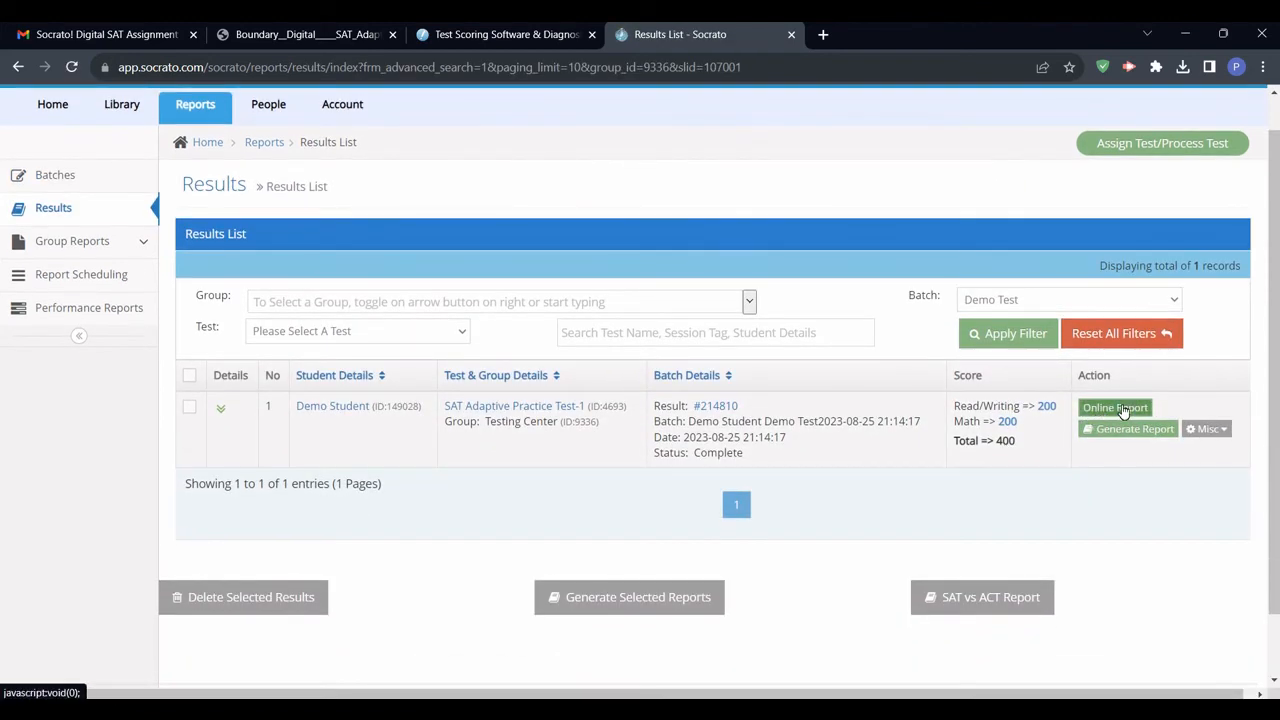
mouse_move(1113, 433)
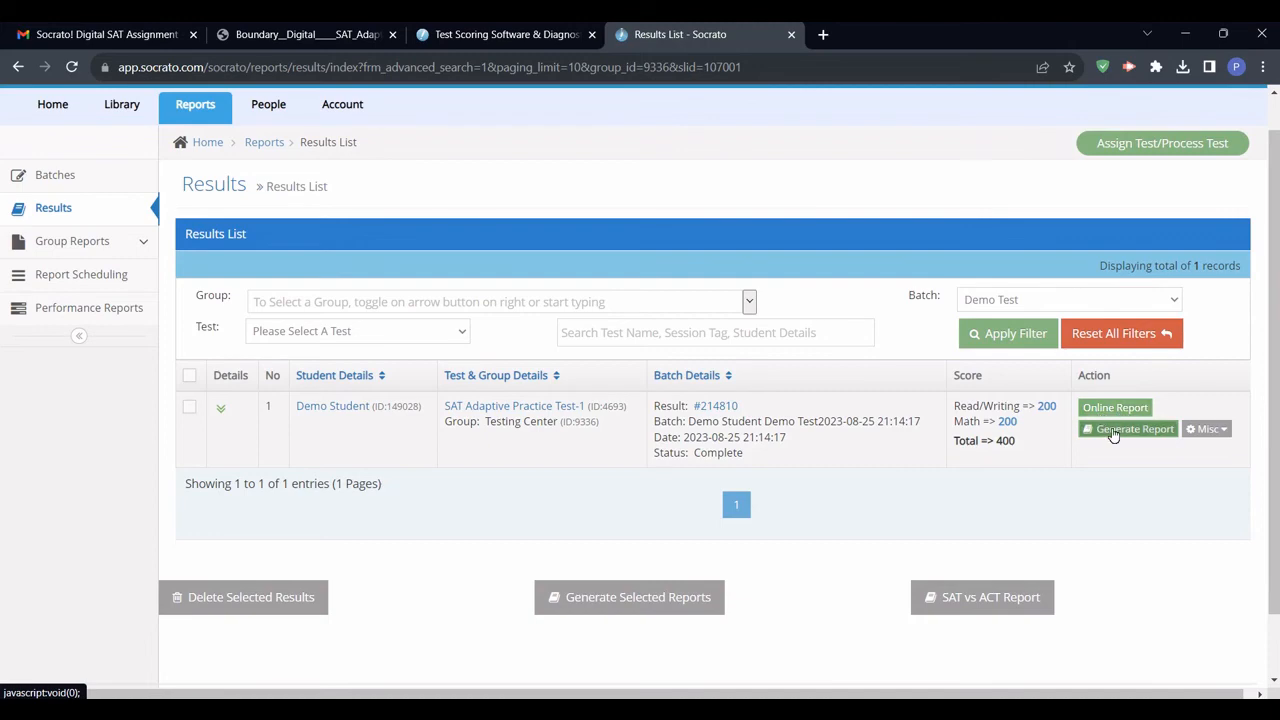
click(1128, 429)
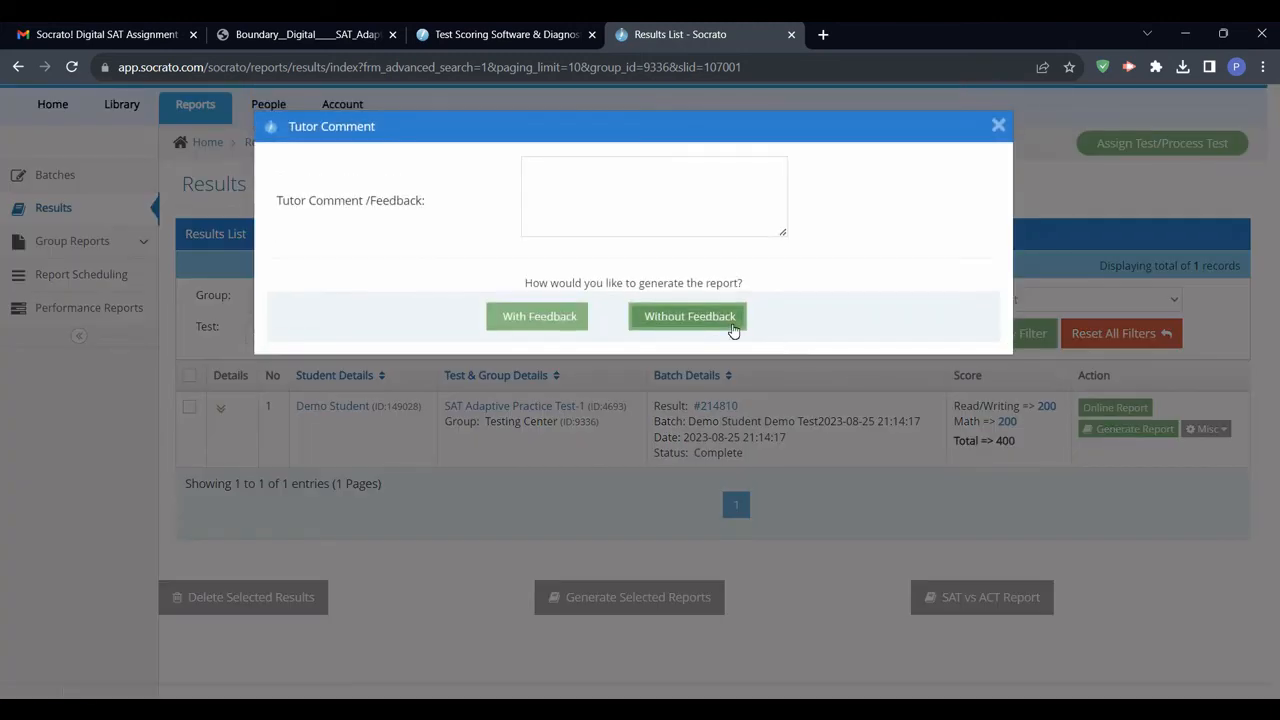
click(688, 316)
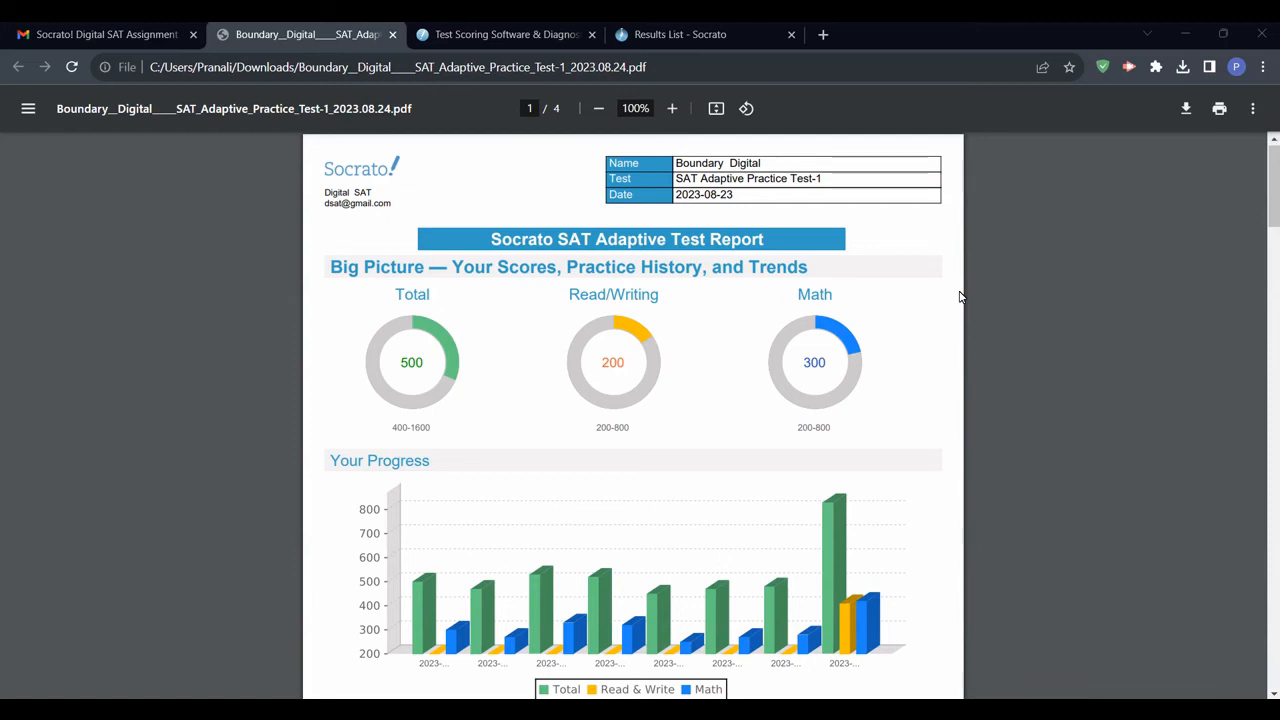
Scroll the SAT Adaptive Test Report through pages 1–4, ending at the Math performance analysis.
scroll(down, 3)
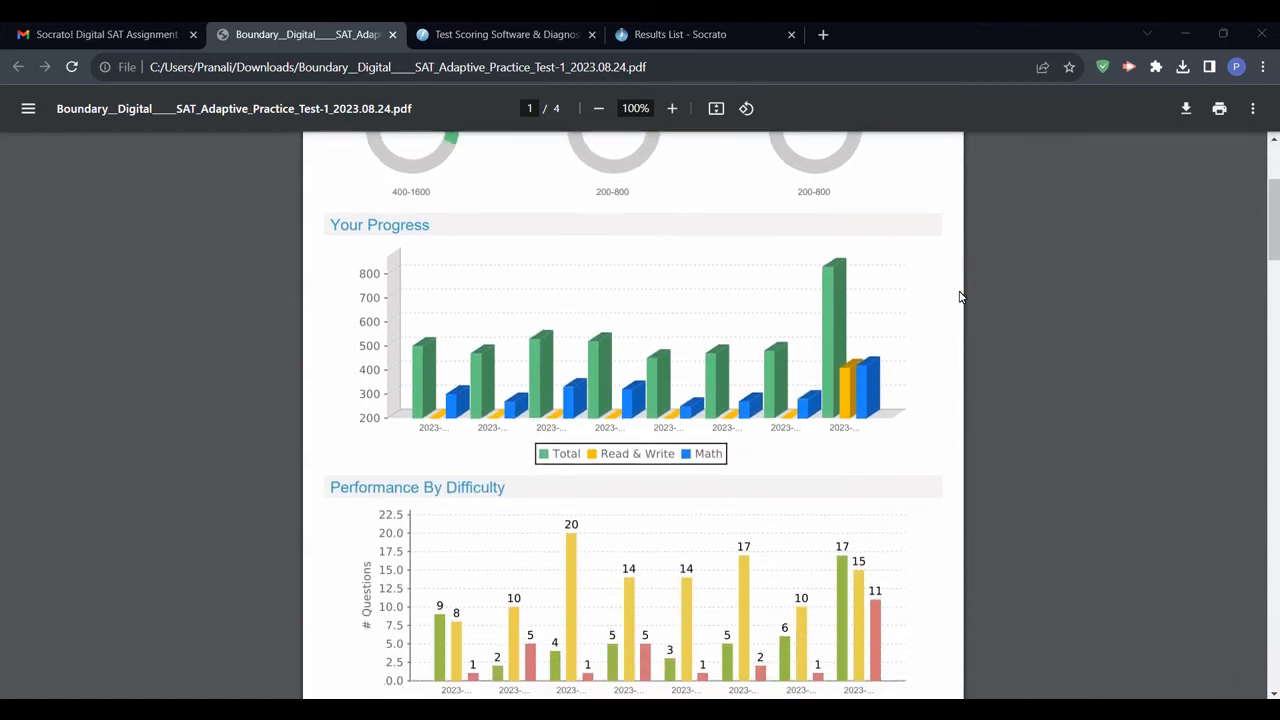
scroll(down, 3)
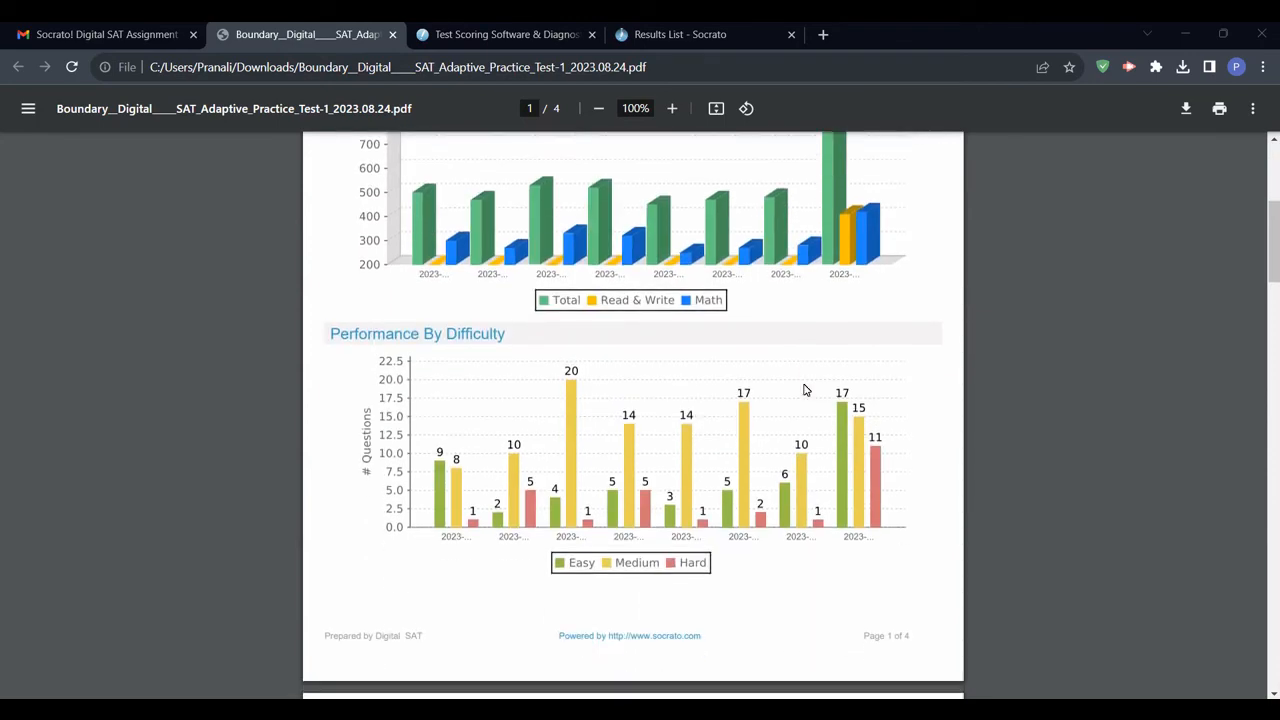
scroll(down, 3)
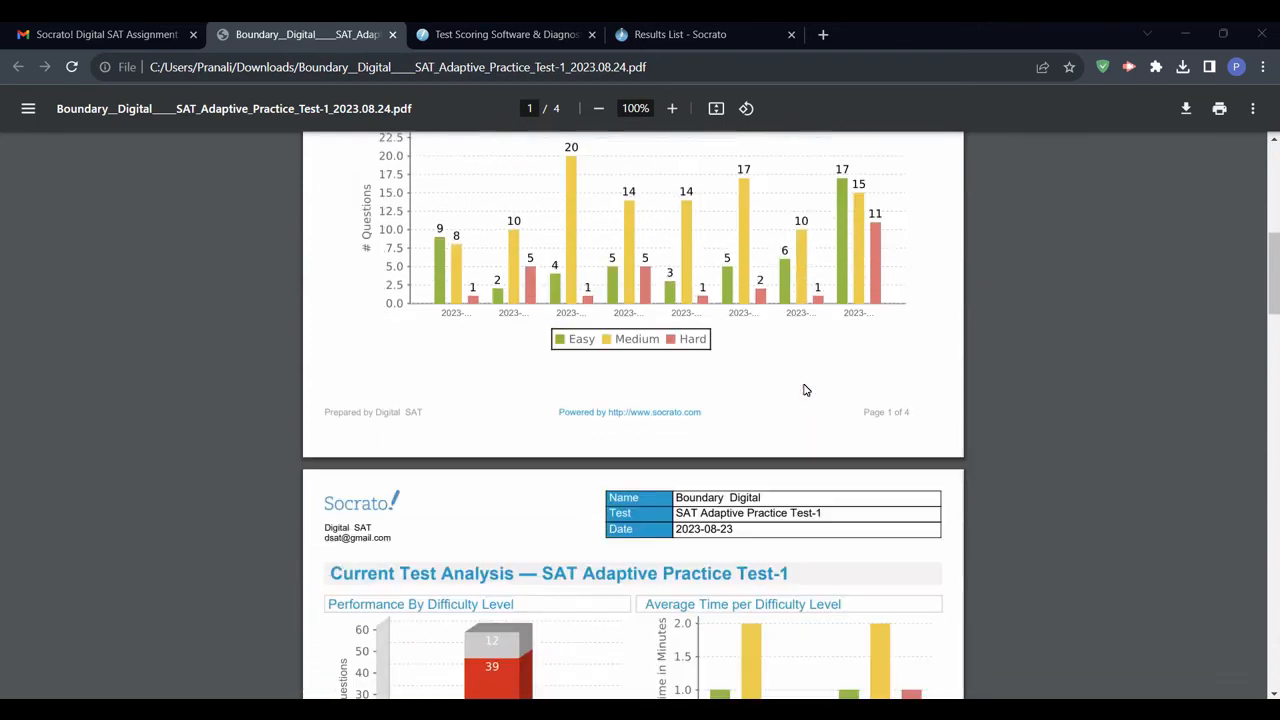
scroll(down, 3)
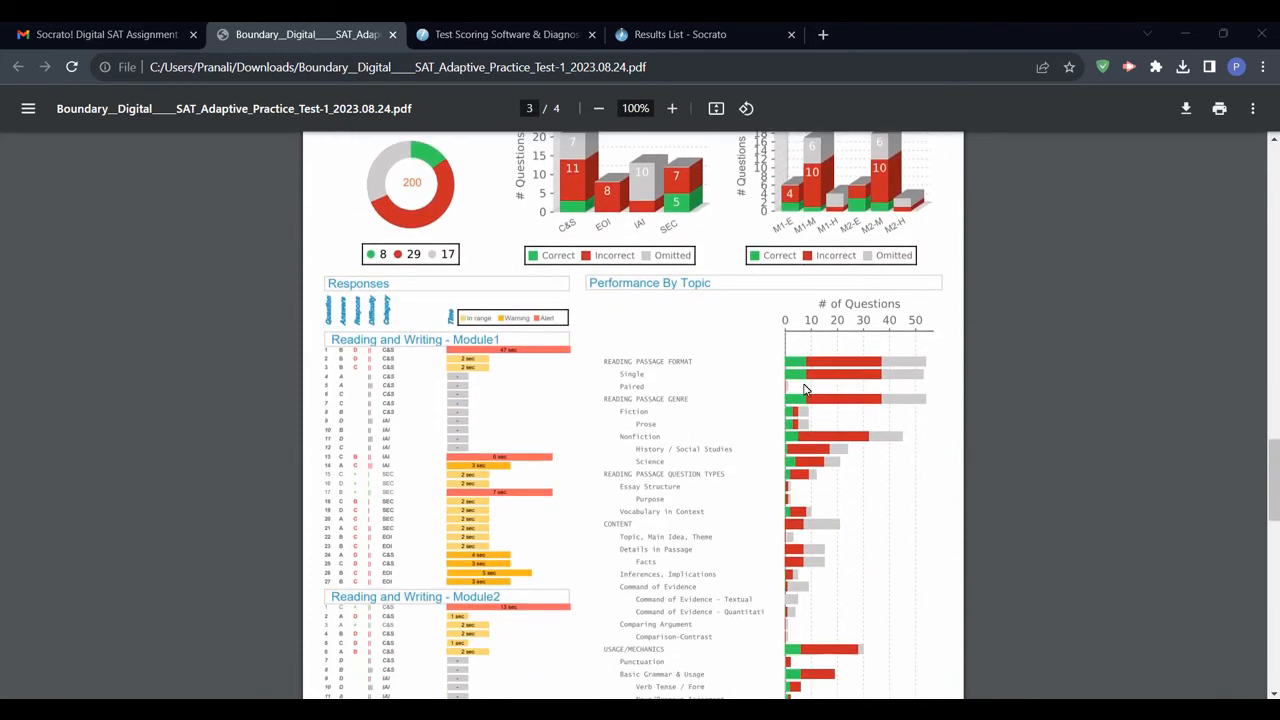
scroll(down, 3)
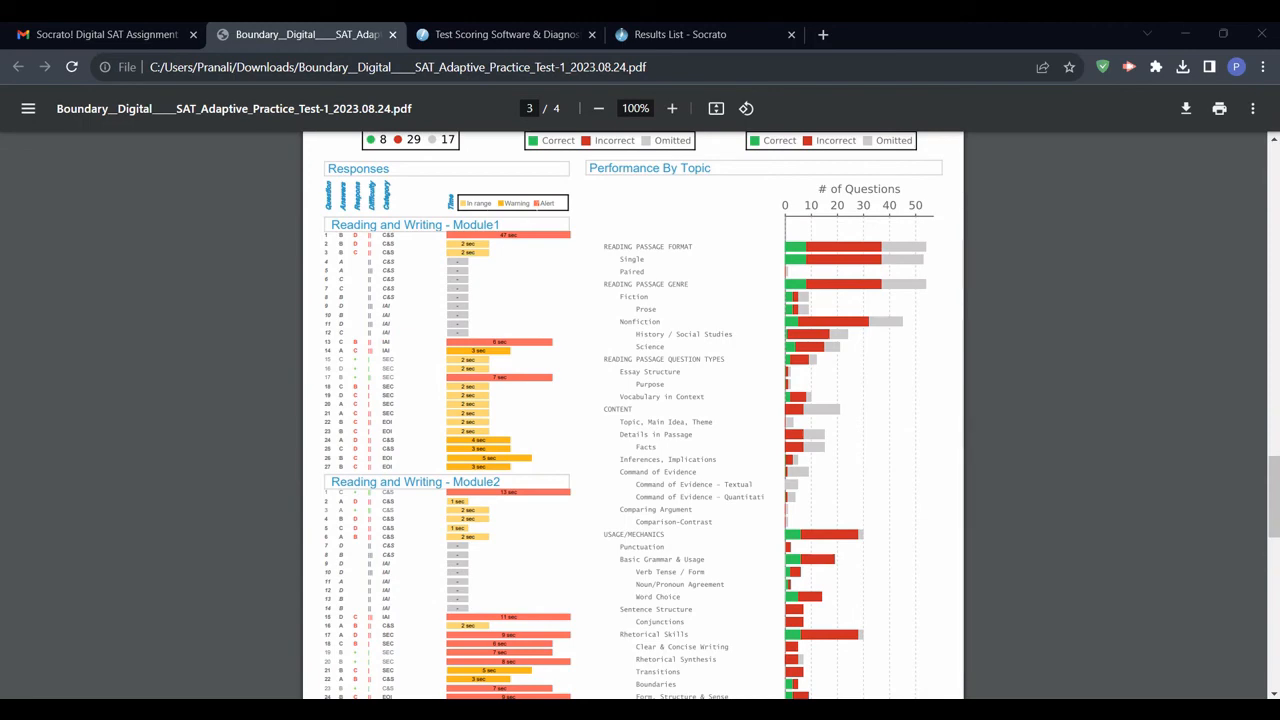
mouse_move(580, 325)
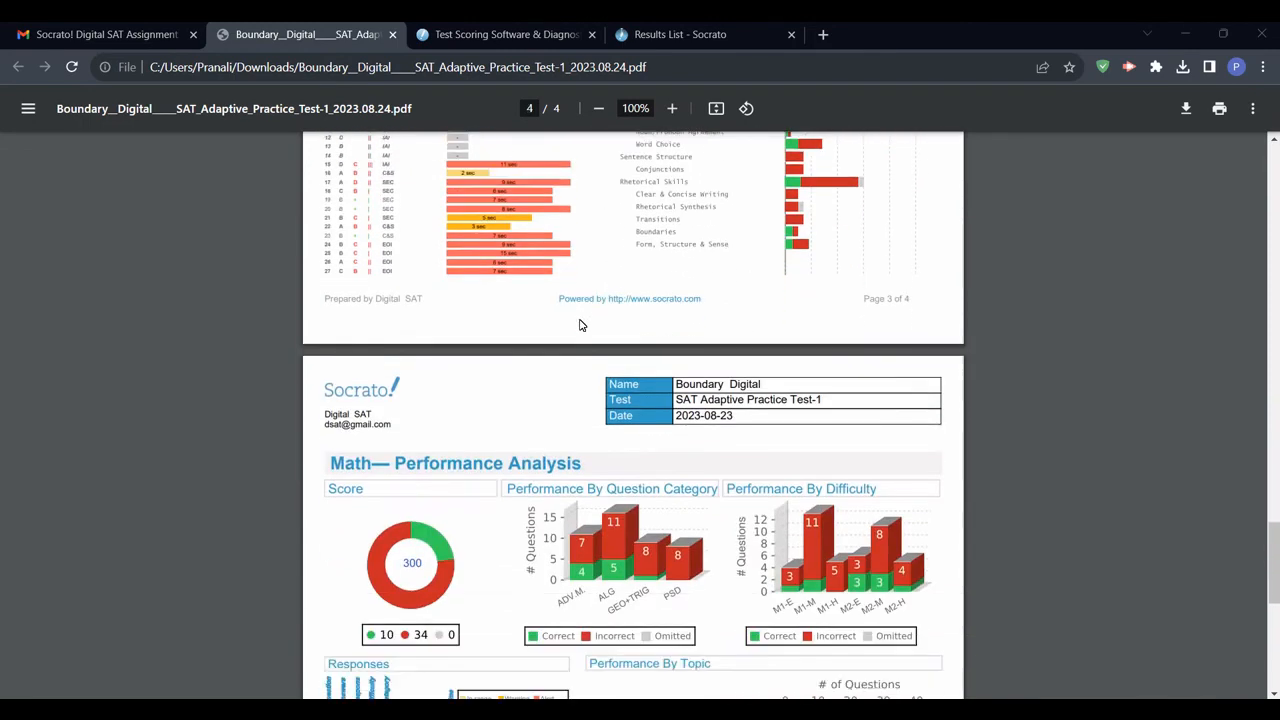
scroll(down, 3)
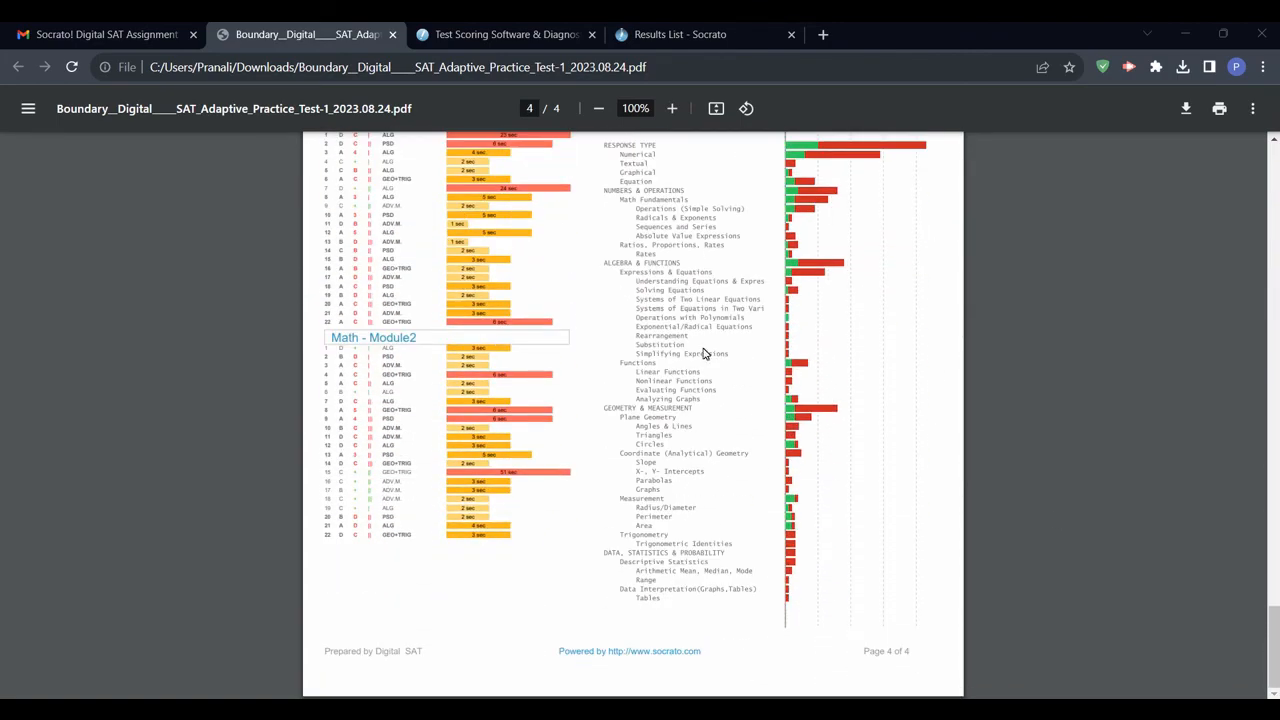